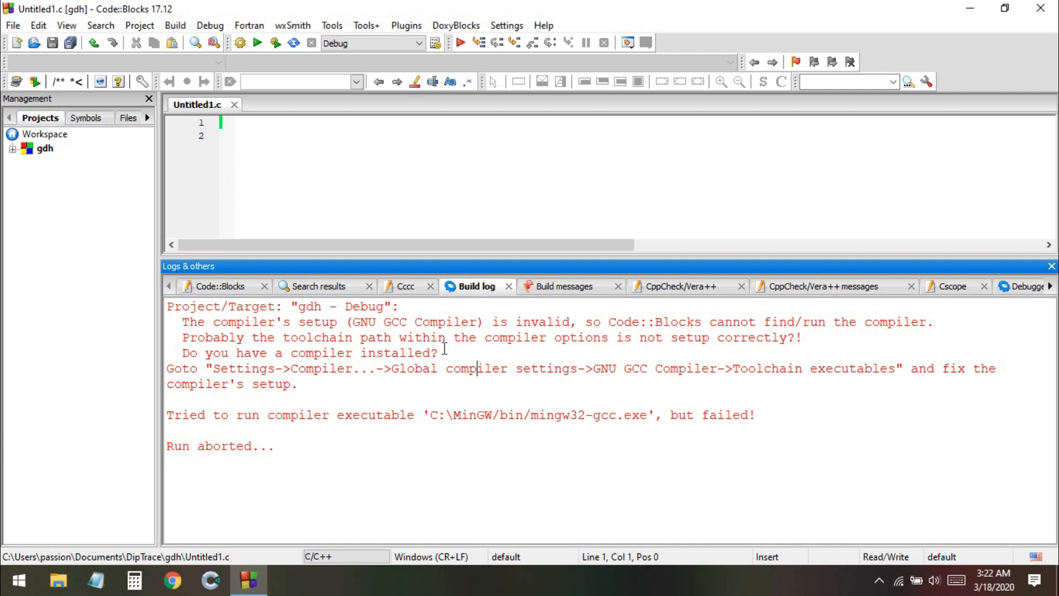
Step: Close Code::Blocks after it reports the invalid compiler setup
click(18, 579)
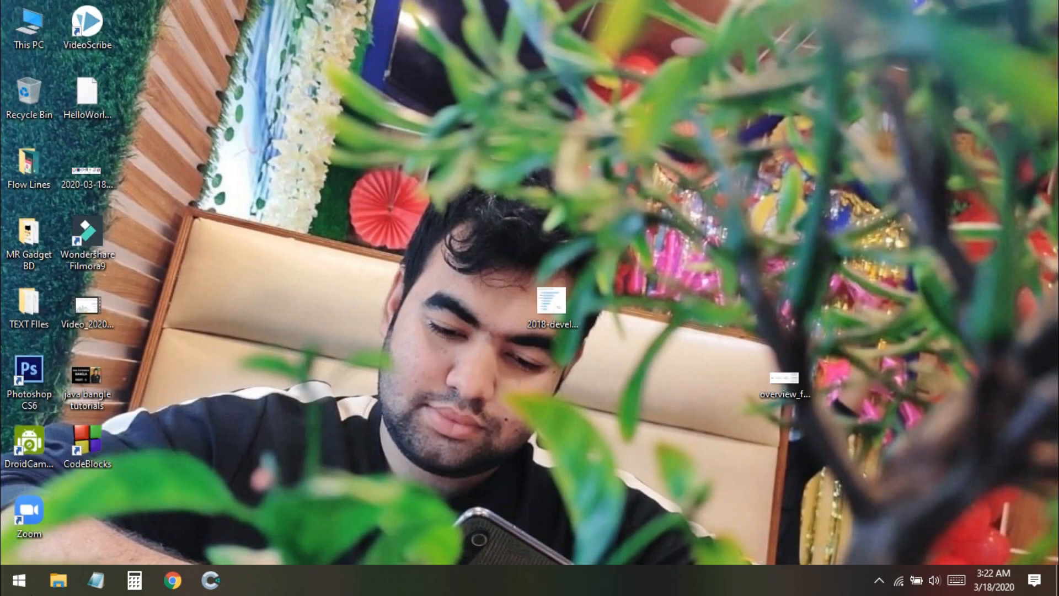
Step: Launch the CodeBlocks uninstaller from Control Panel's Uninstall a program list
text(con)
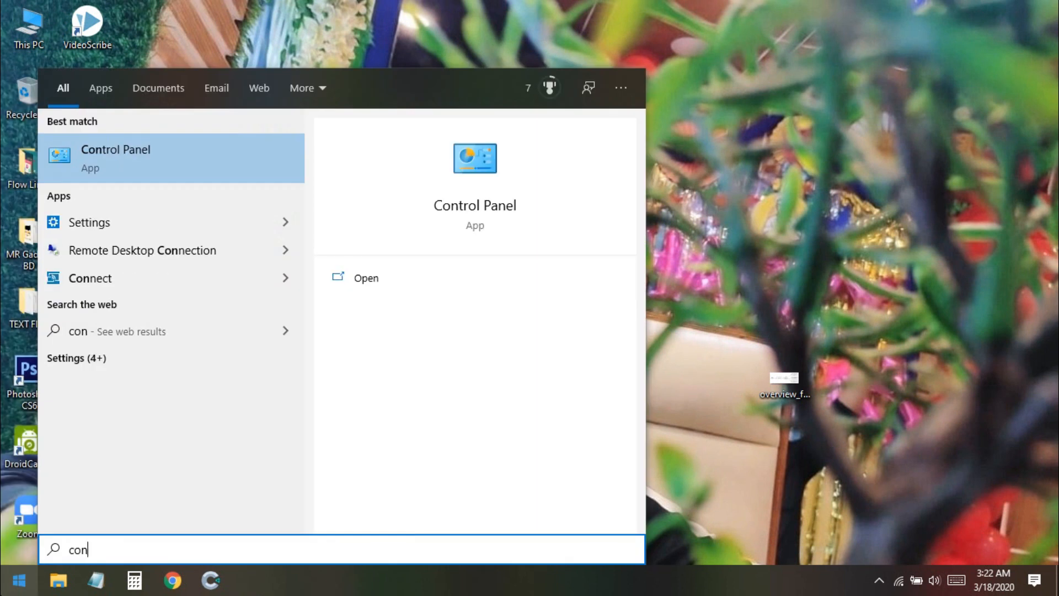
text(t)
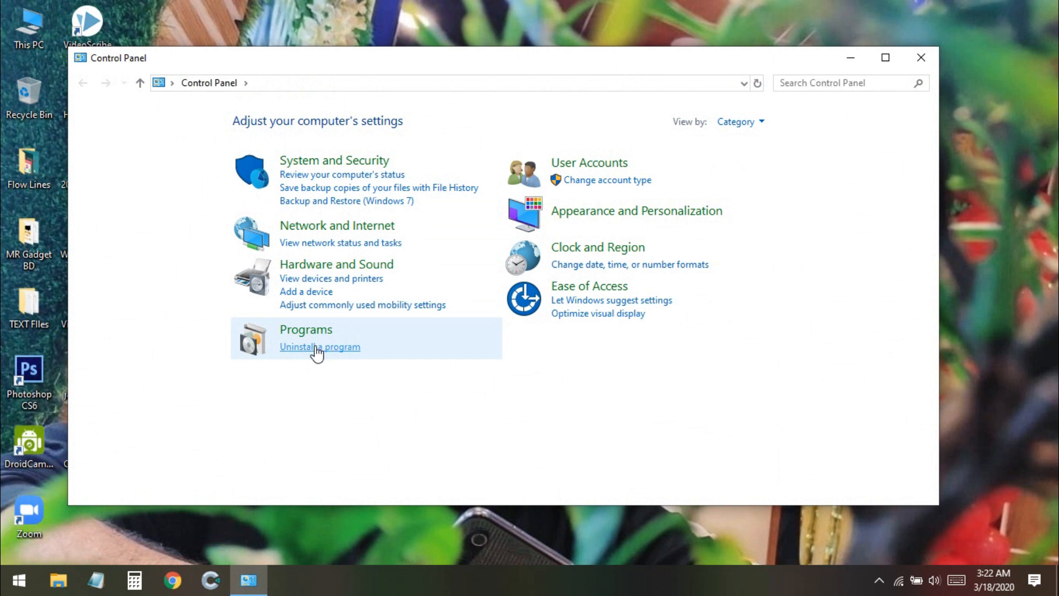
click(319, 347)
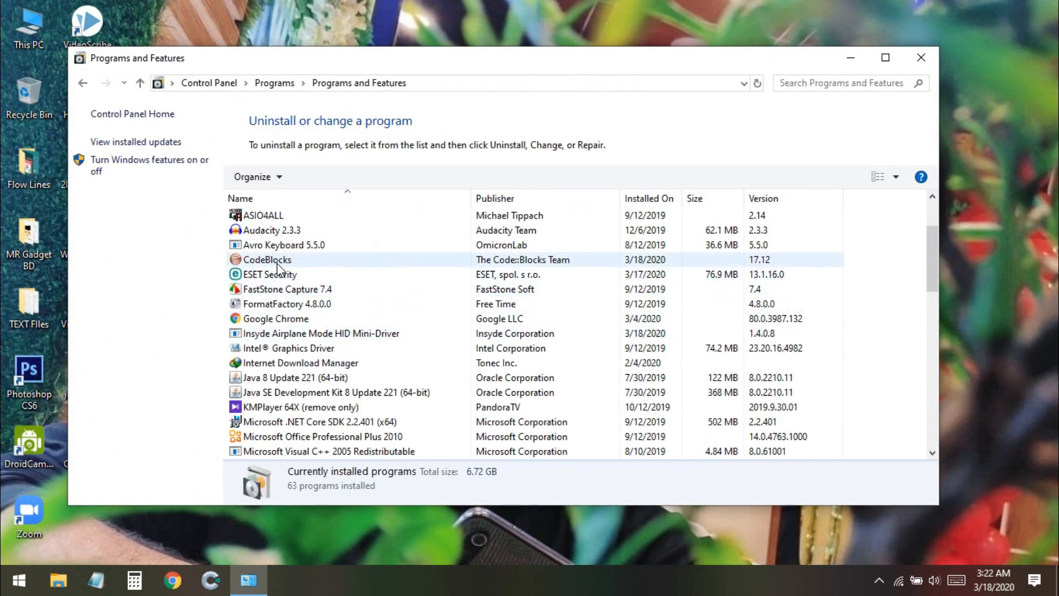
right_click(266, 259)
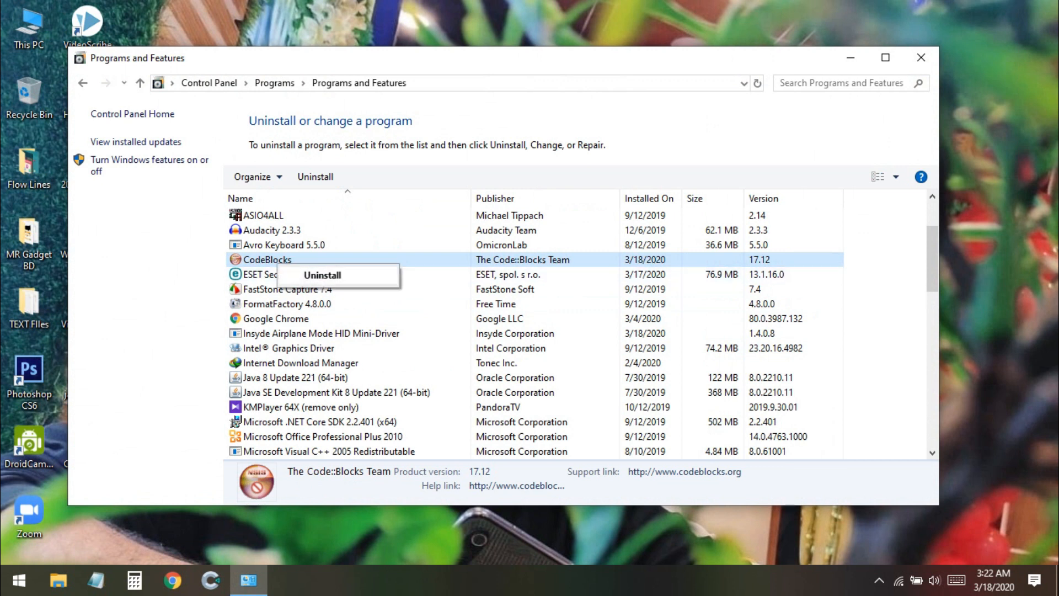
click(322, 274)
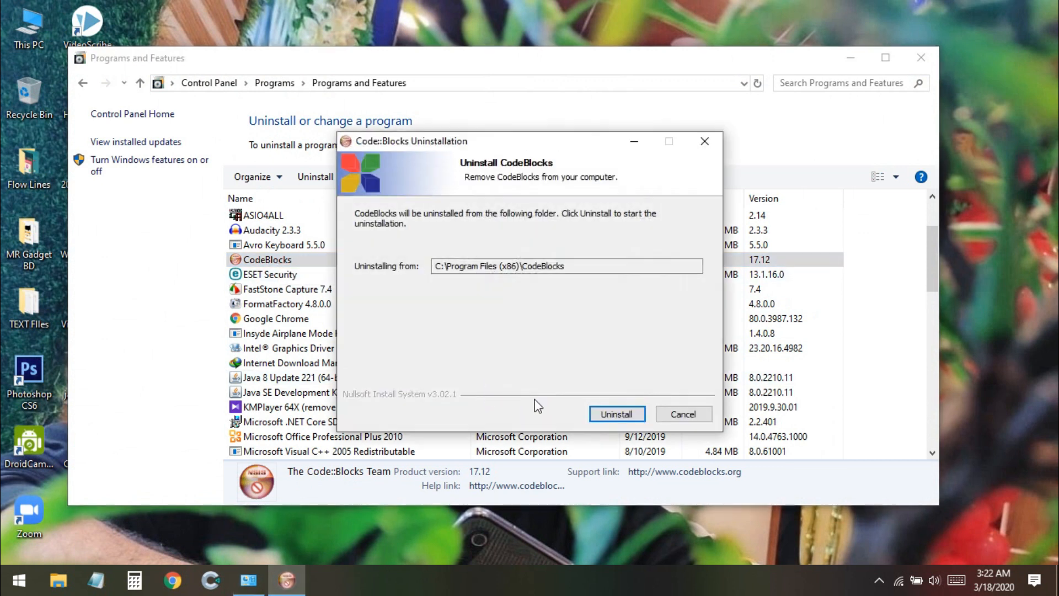
click(615, 413)
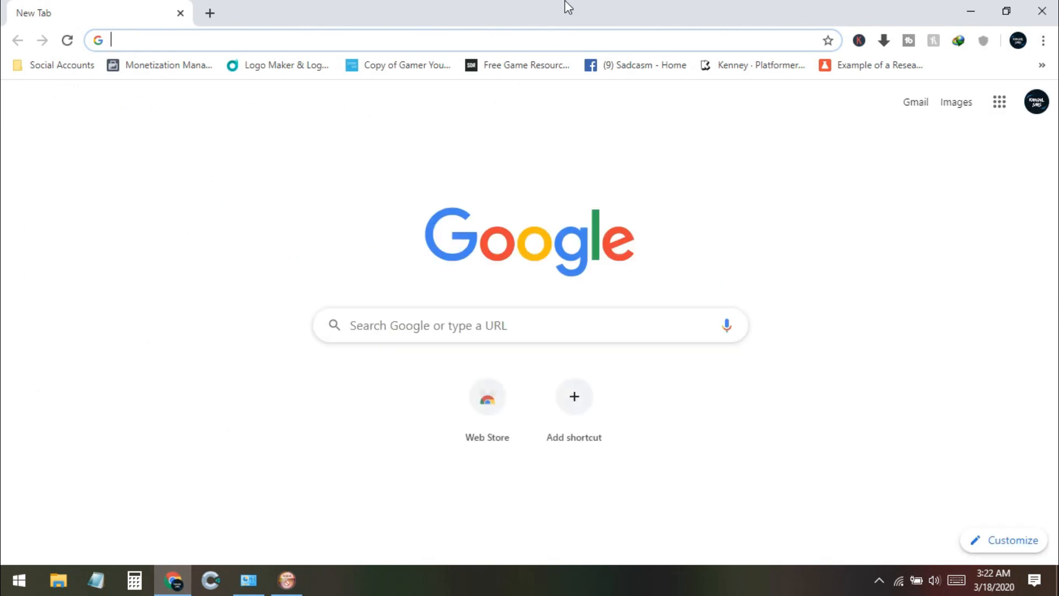
Step: Close the finished uninstaller and go to codeblocks.org Downloads, then the binary release page
text(codeblocks.org)
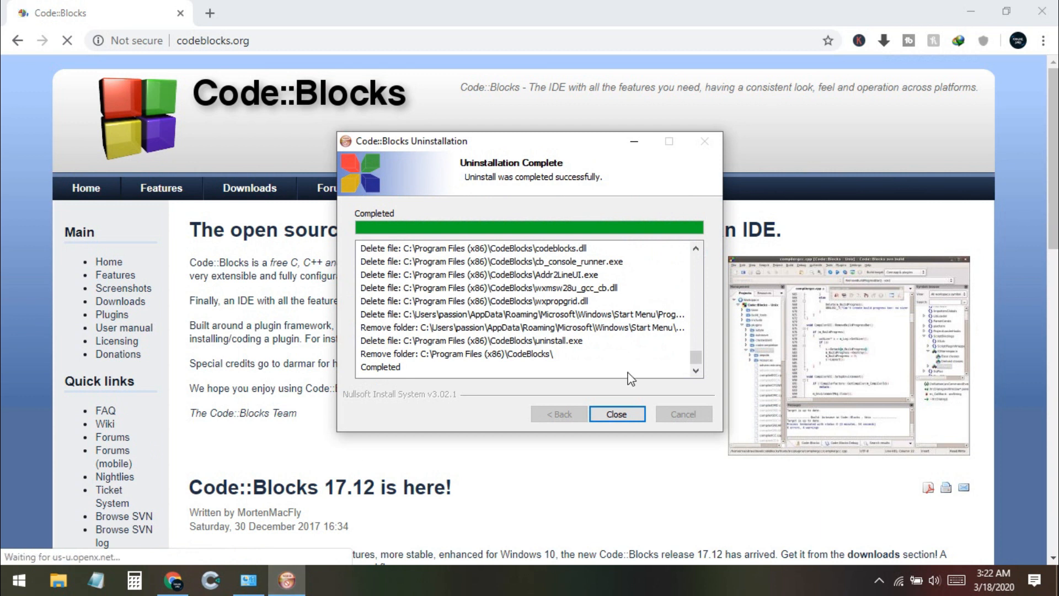
click(616, 413)
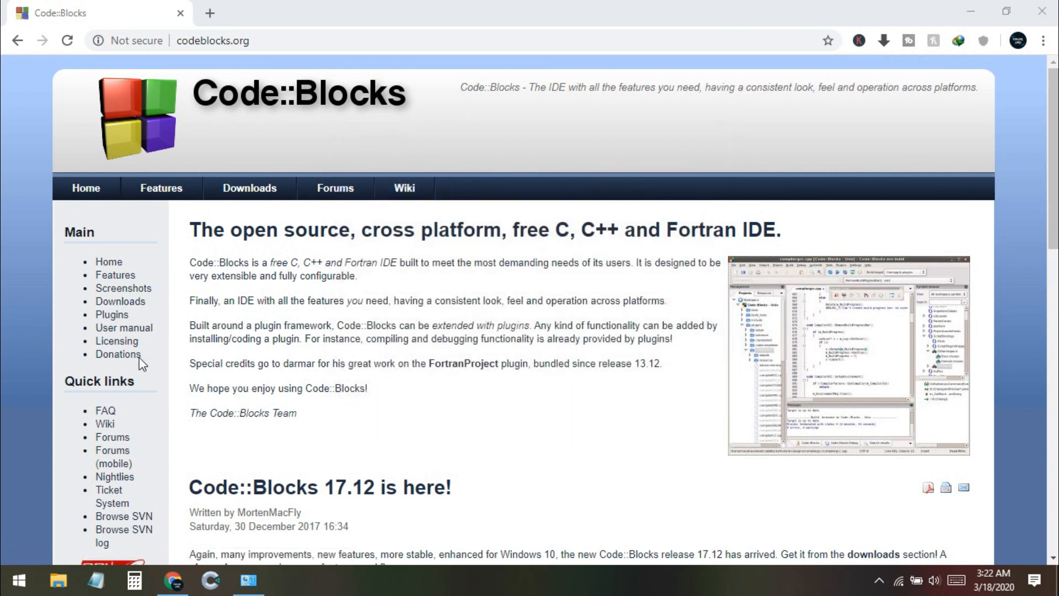
click(120, 301)
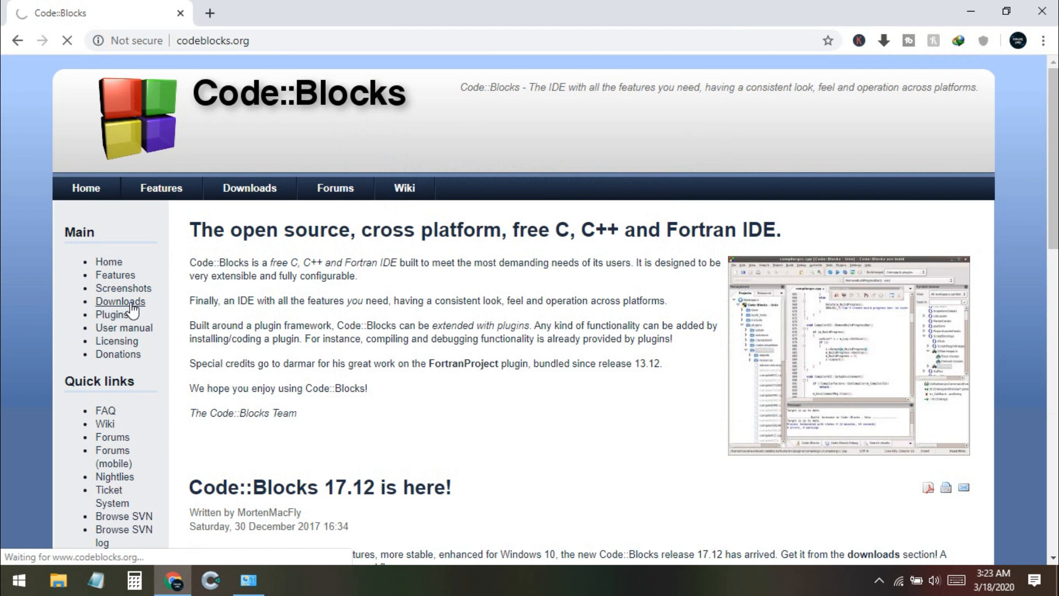
click(121, 301)
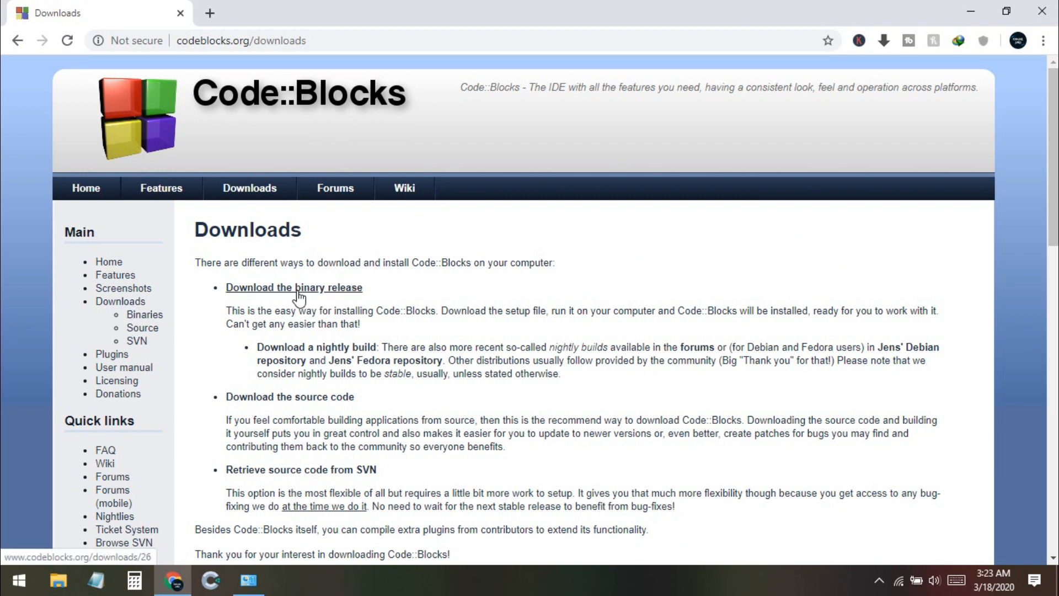
scroll(down, 3)
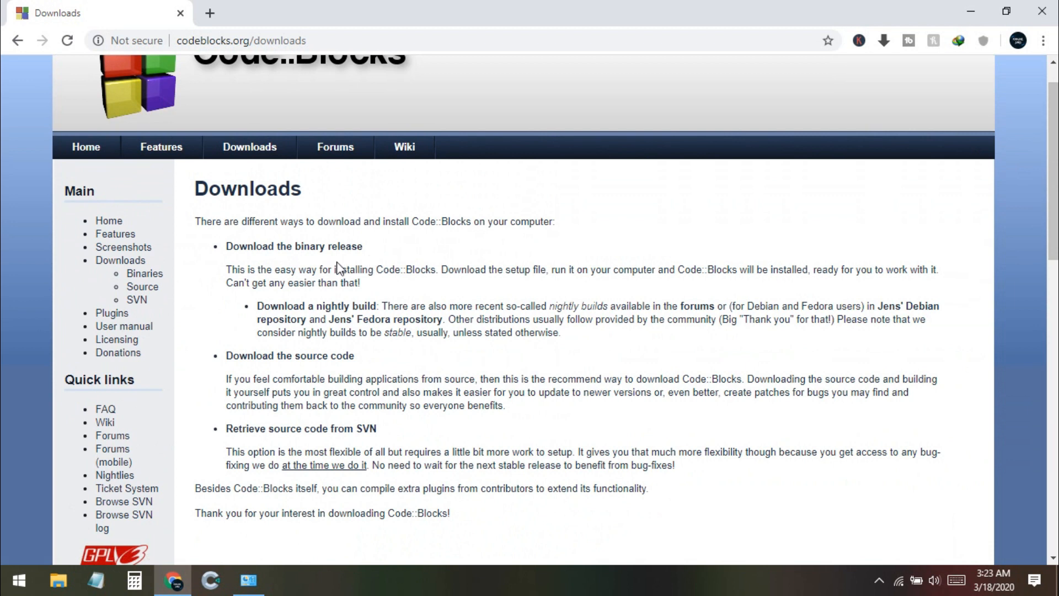
mouse_move(318, 250)
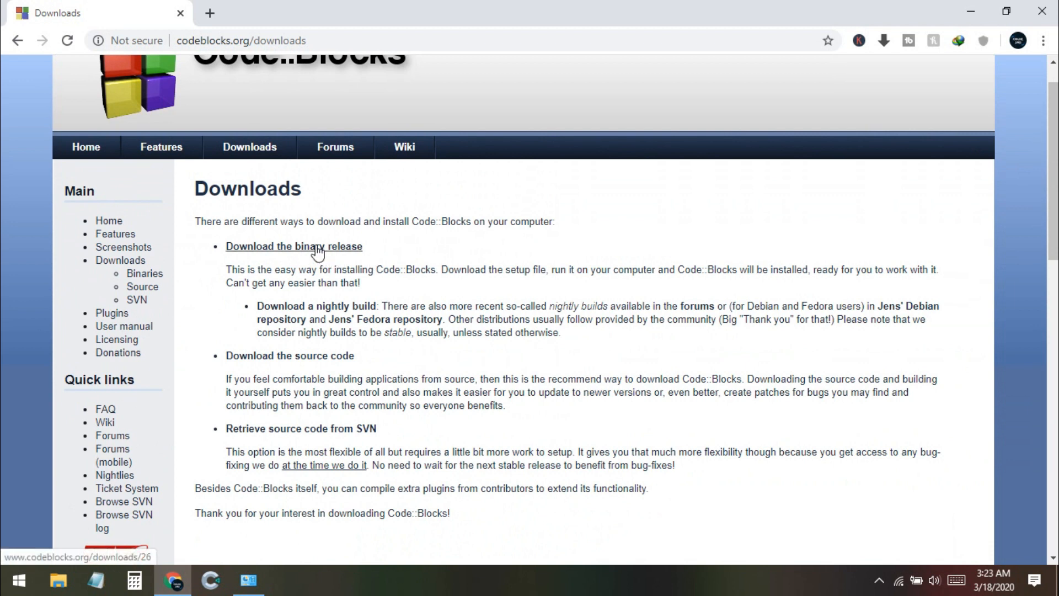
click(294, 247)
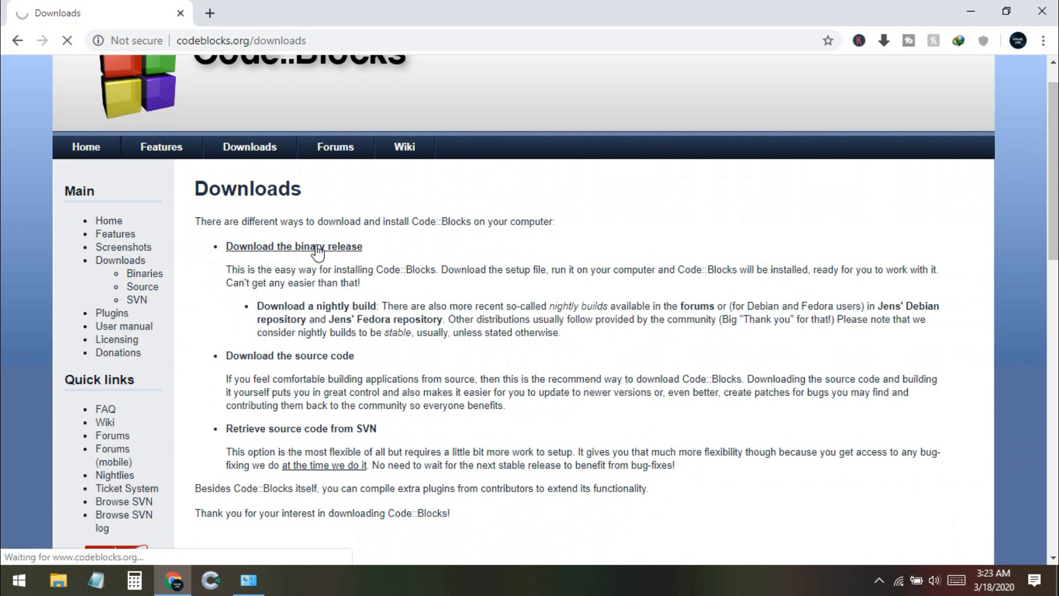
Step: Download codeblocks-17.12mingw-setup.exe through its FossHUB link in the Windows table
click(293, 246)
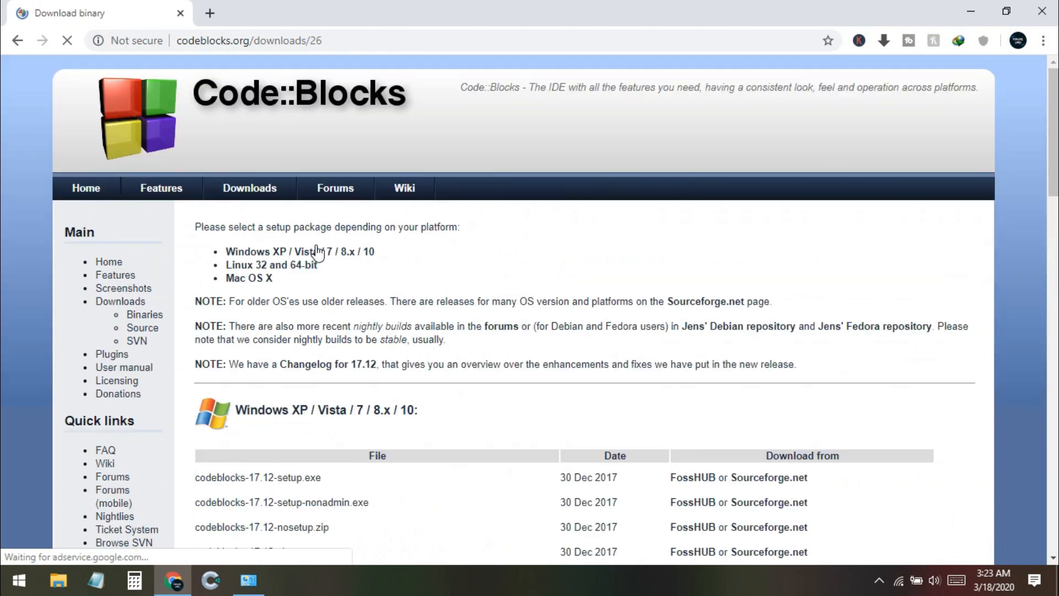
scroll(down, 3)
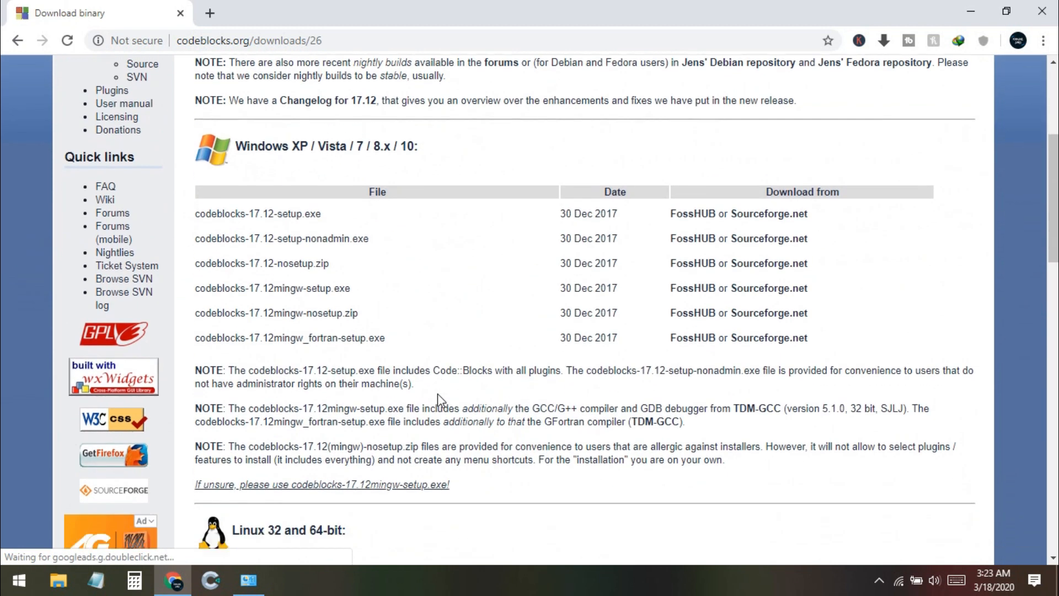
scroll(down, 3)
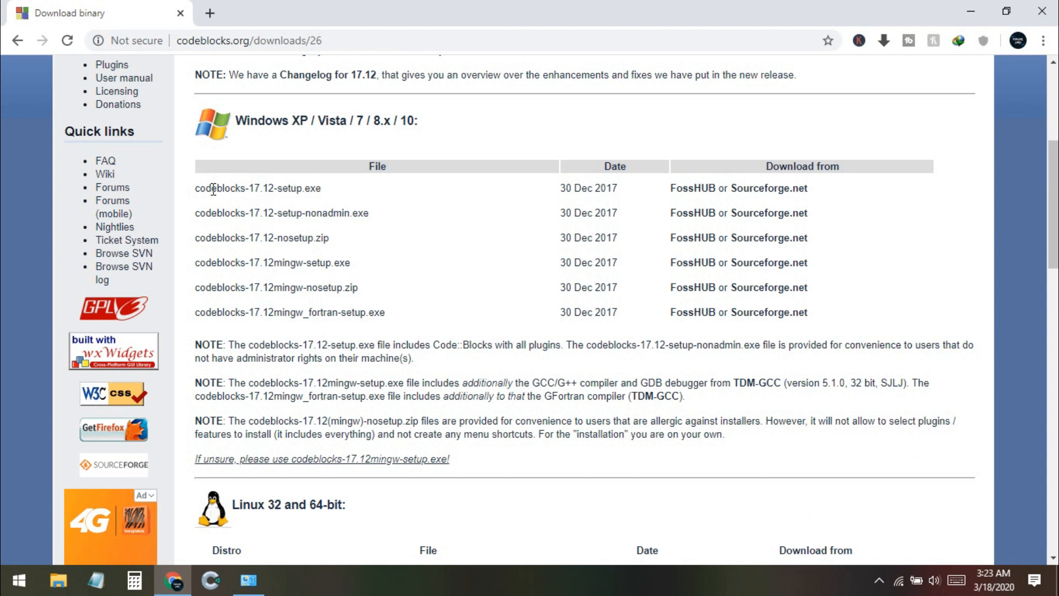
drag(195, 74, 249, 188)
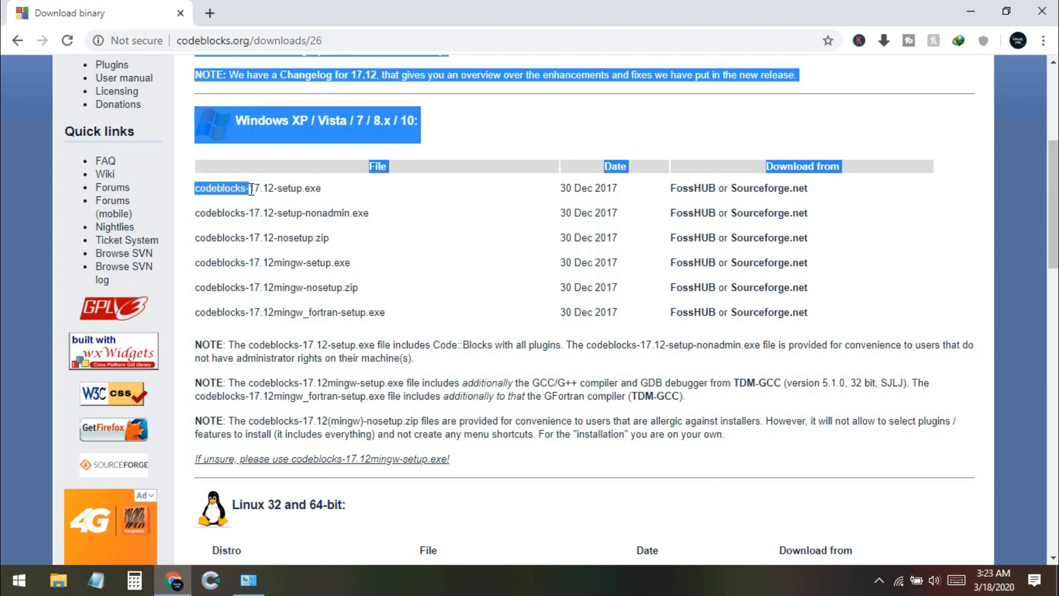
click(278, 189)
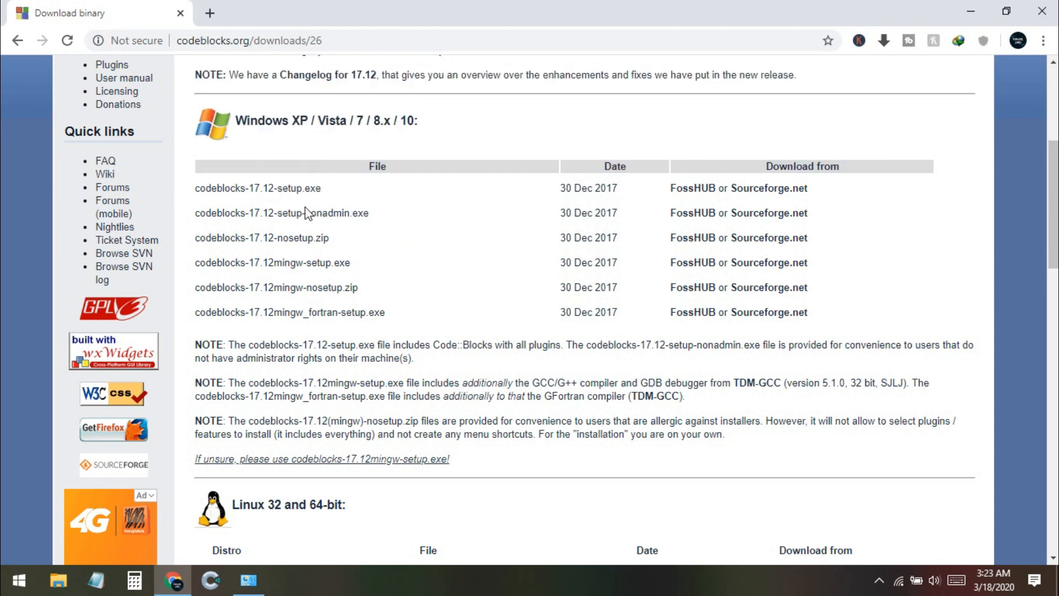
mouse_move(322, 200)
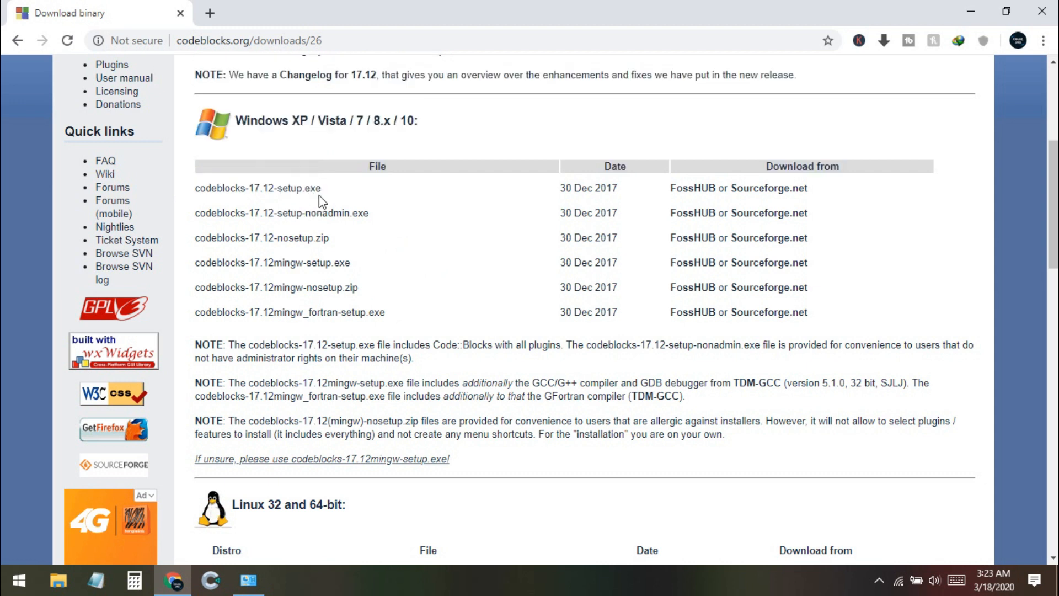
mouse_move(290, 266)
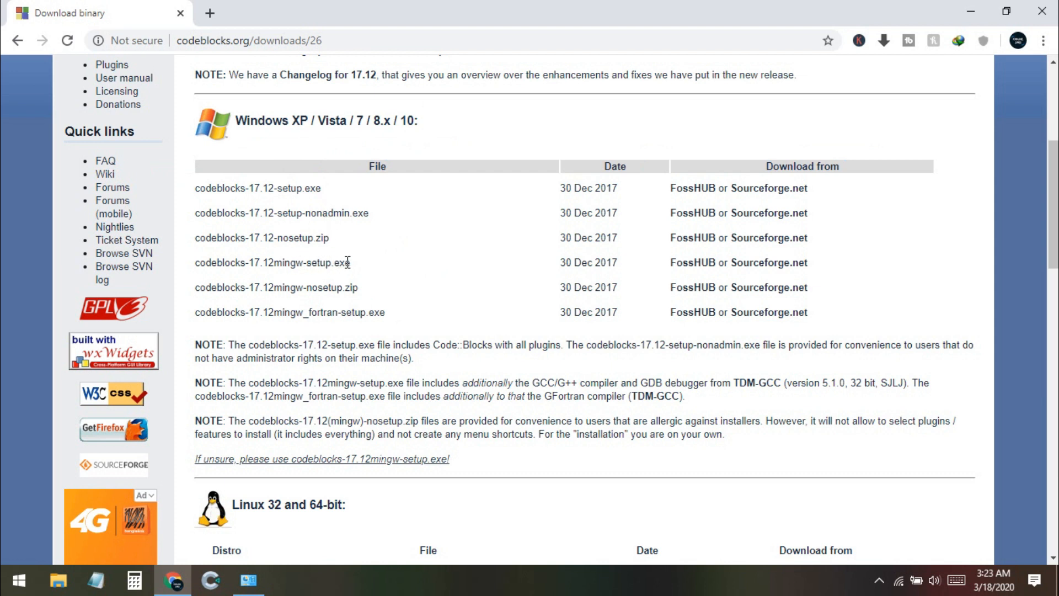
mouse_move(300, 267)
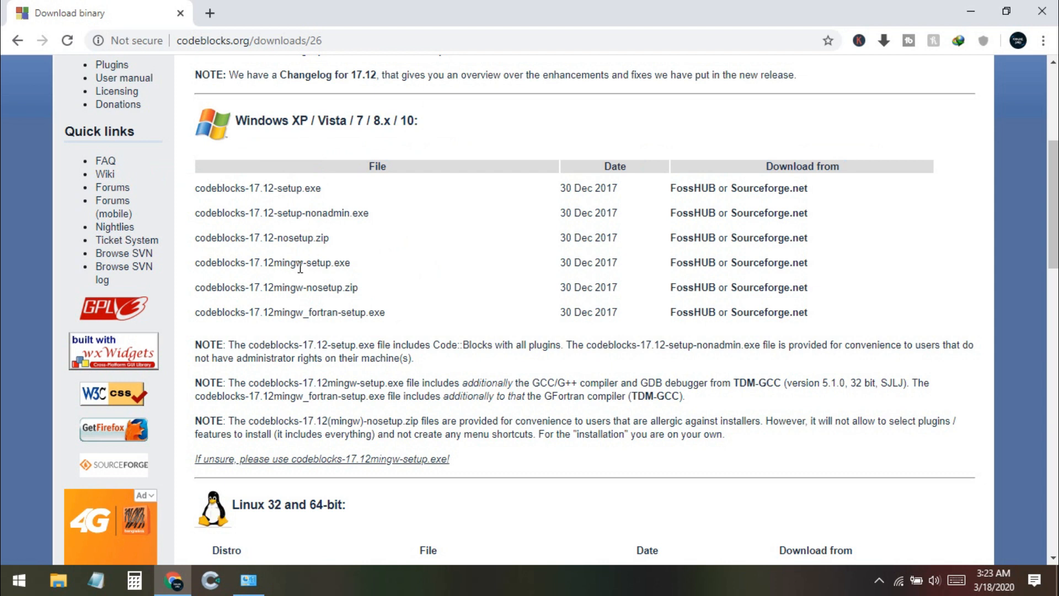
mouse_move(690, 263)
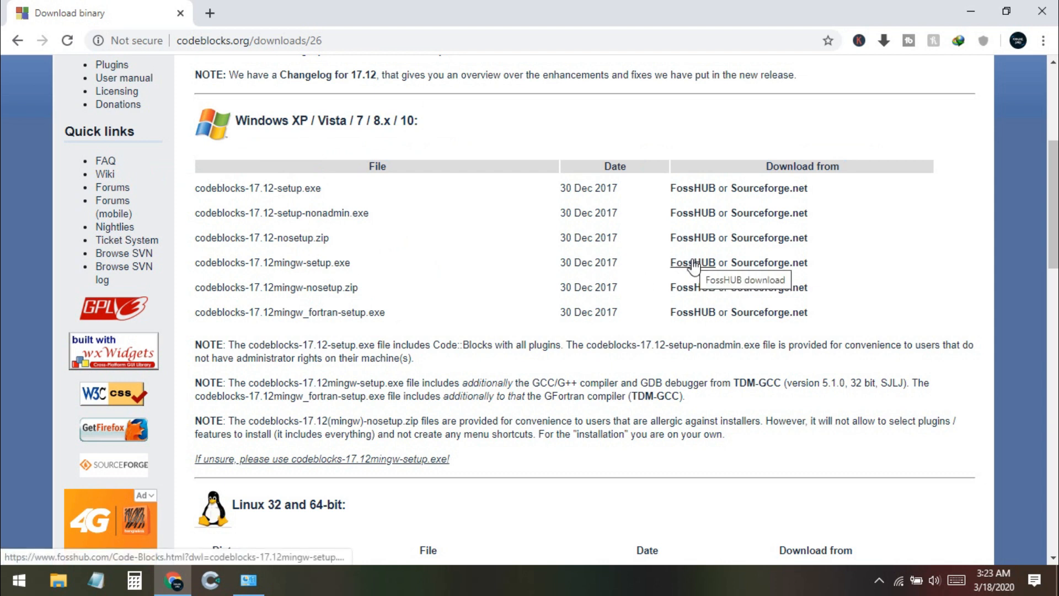
click(690, 264)
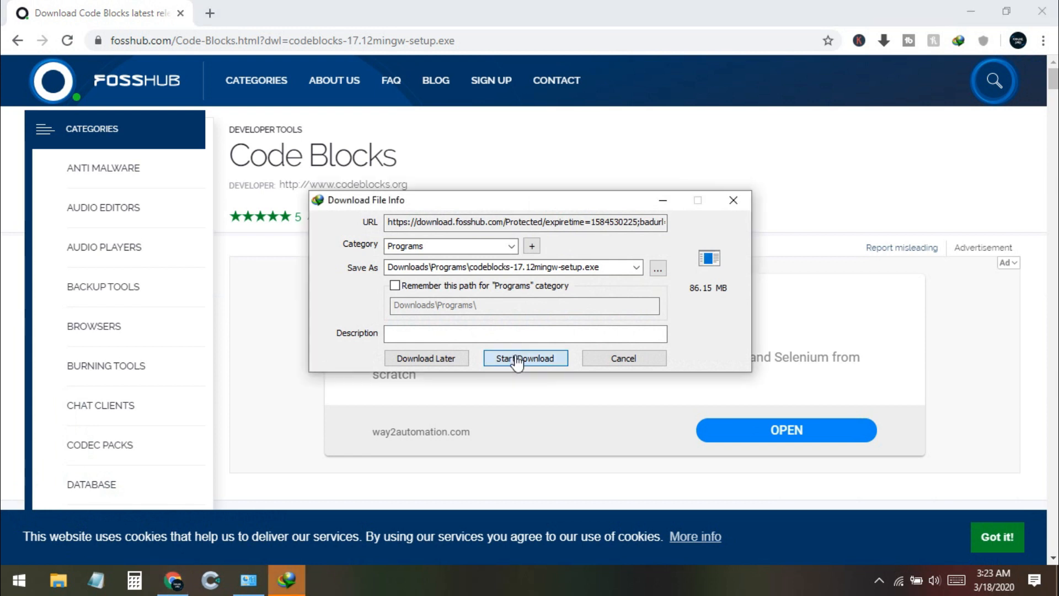
Step: Download the 86 MB mingw setup in IDM and open the installer
click(526, 358)
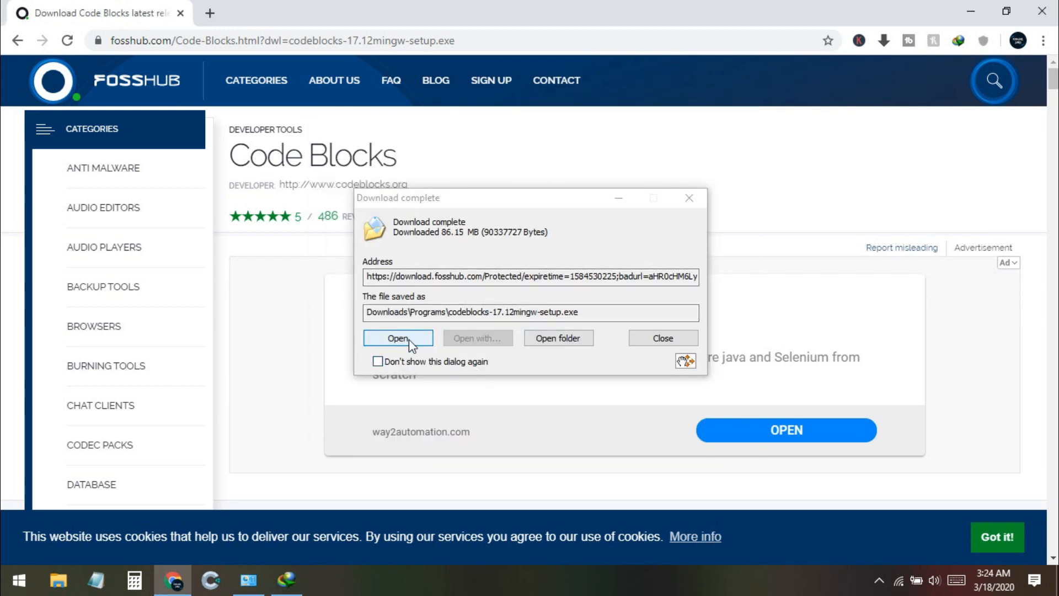
click(398, 338)
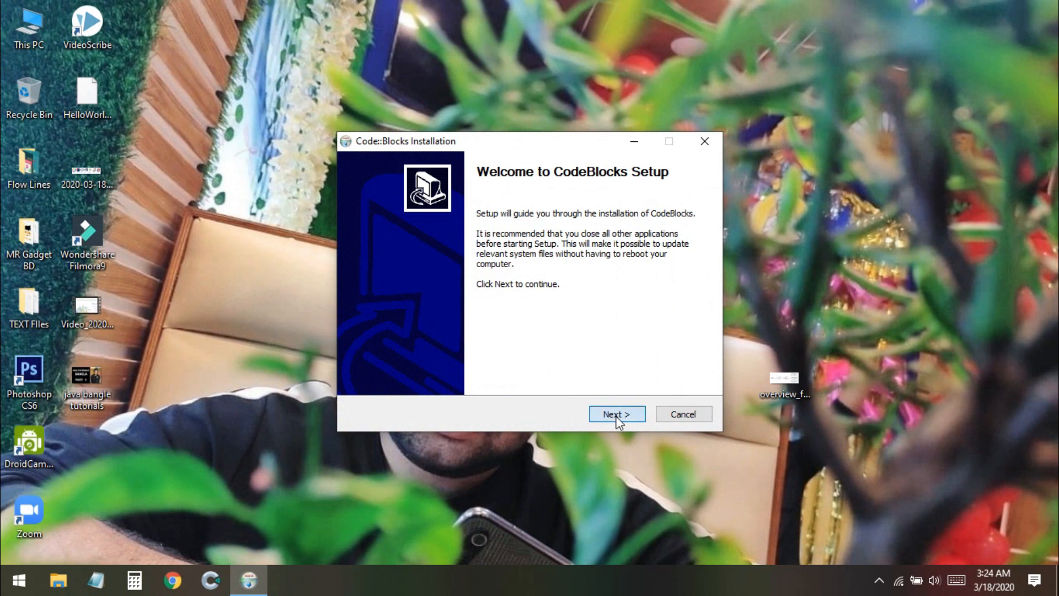
Step: Install CodeBlocks as Full type with MinGW Compiler Suite ticked, using the default folder
click(616, 413)
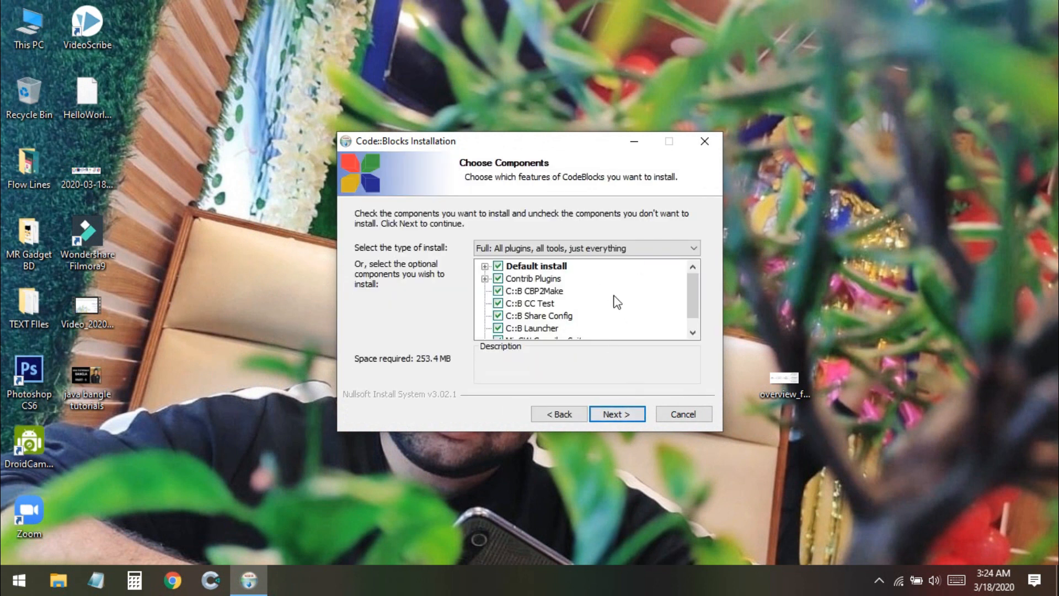
click(585, 248)
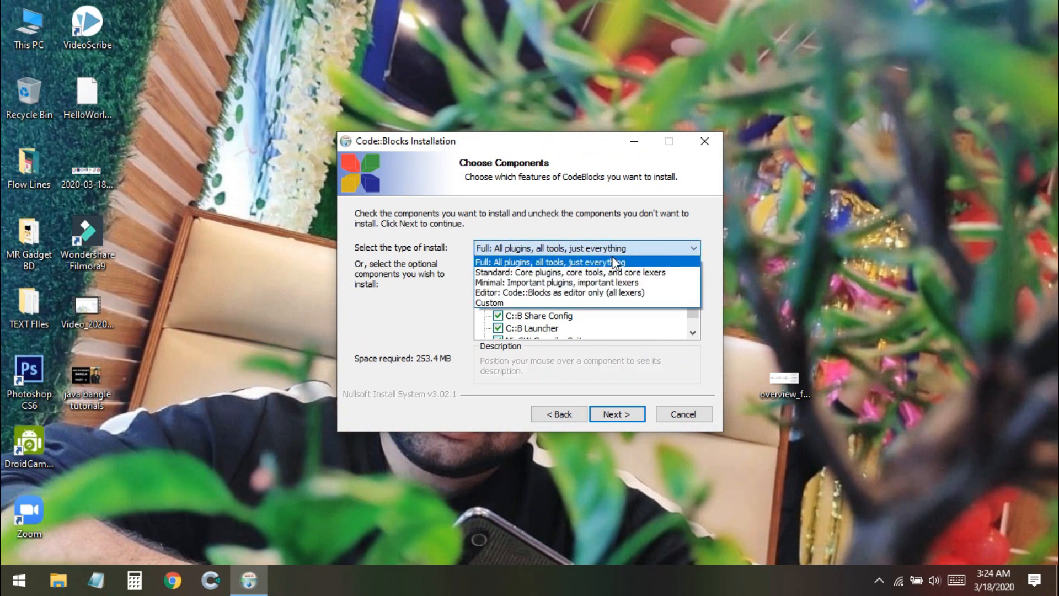
mouse_move(533, 269)
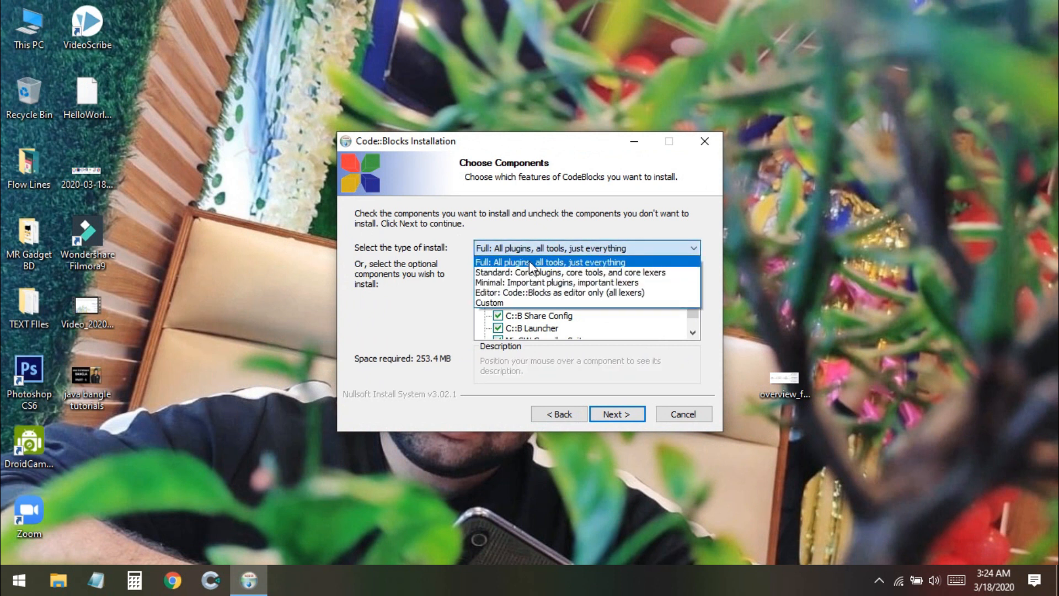
click(546, 262)
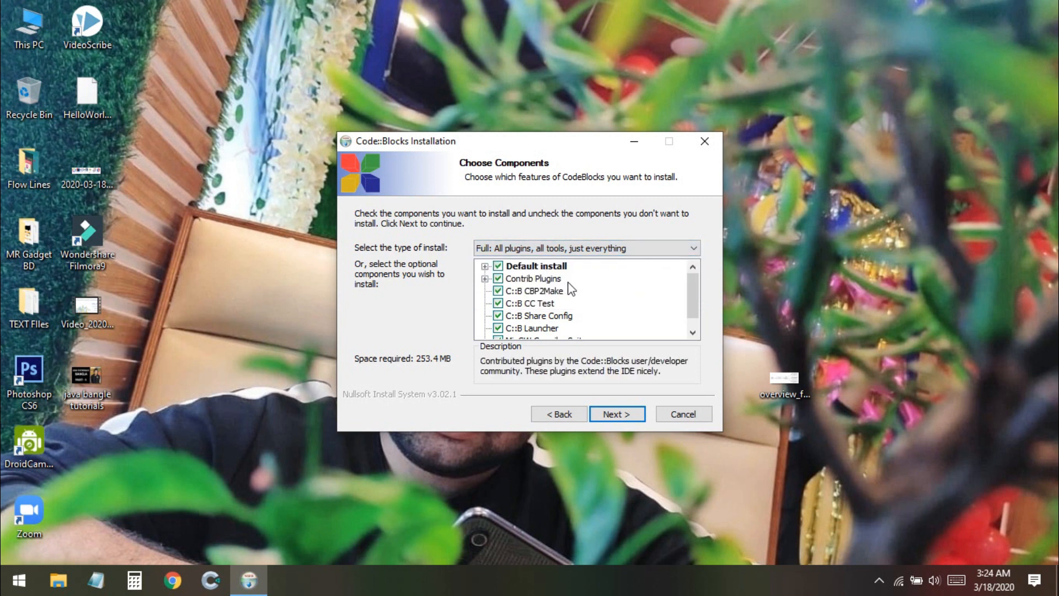
scroll(down, 3)
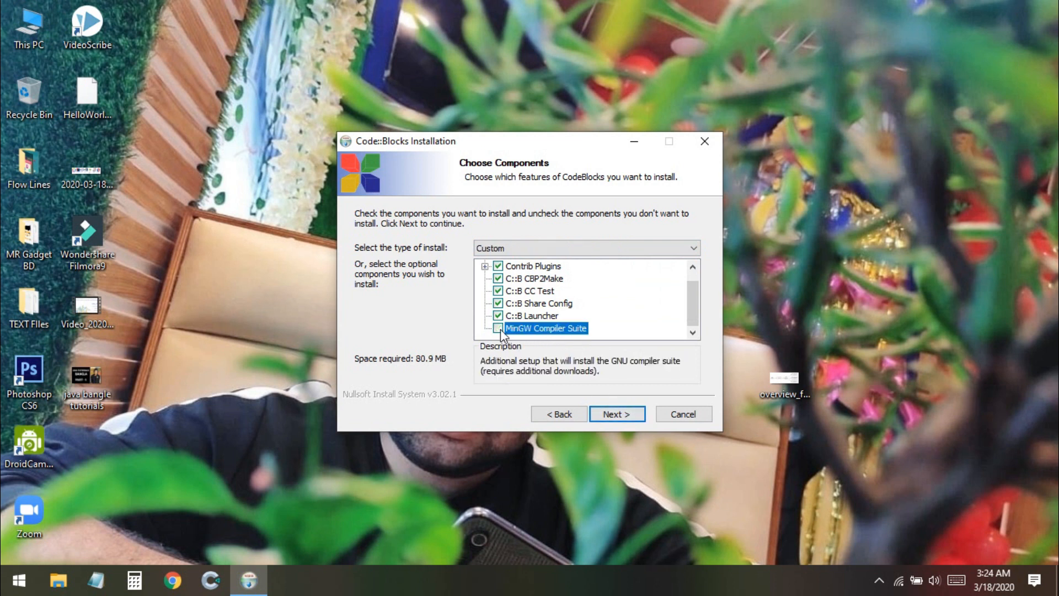
click(499, 328)
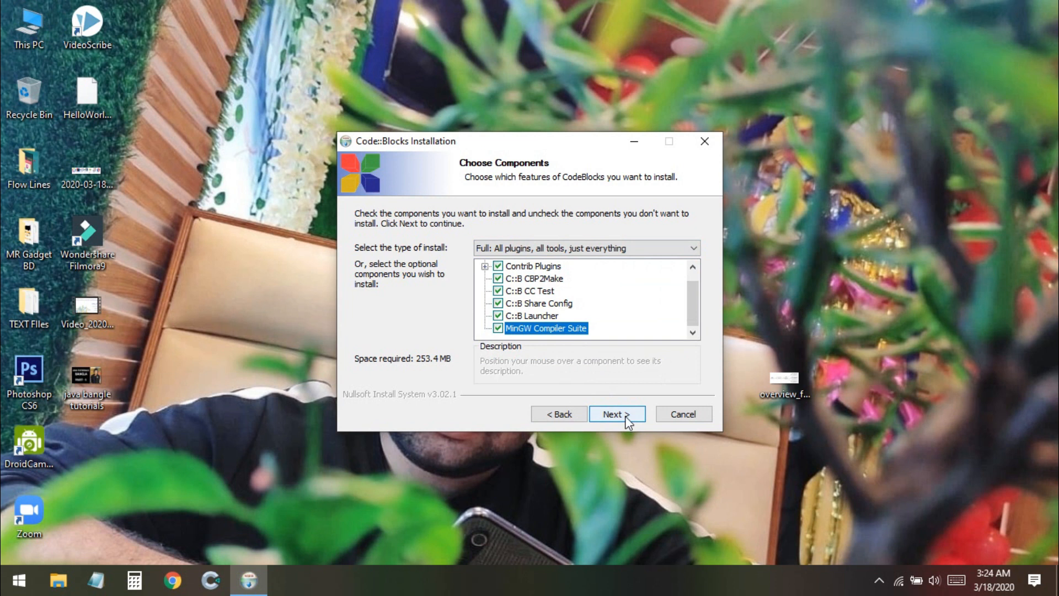
click(616, 413)
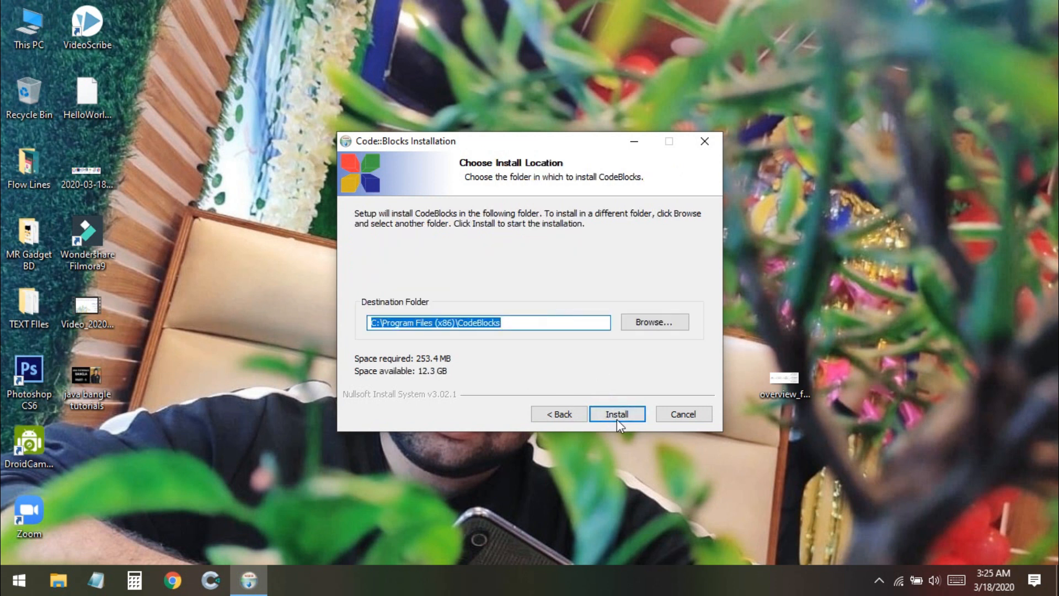
click(616, 413)
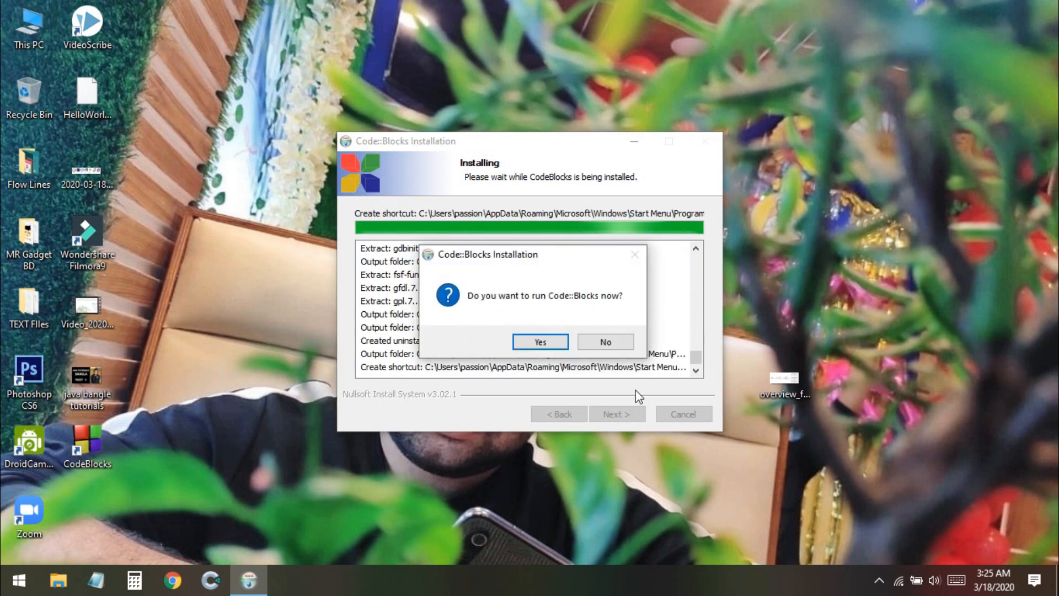
mouse_move(474, 304)
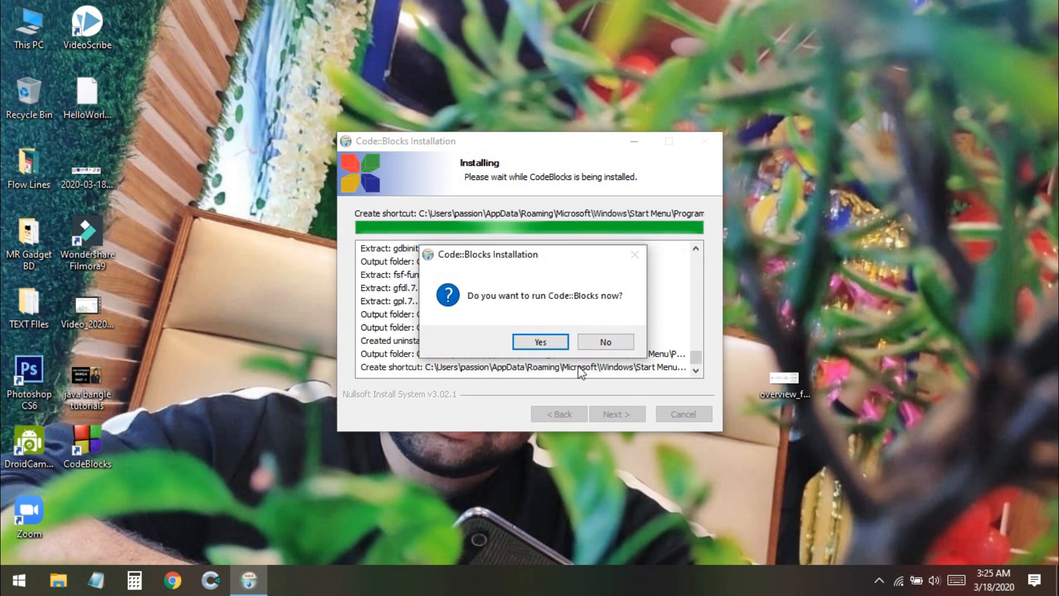
Step: Run Code::Blocks 17.12 straight from the finished installer
click(539, 341)
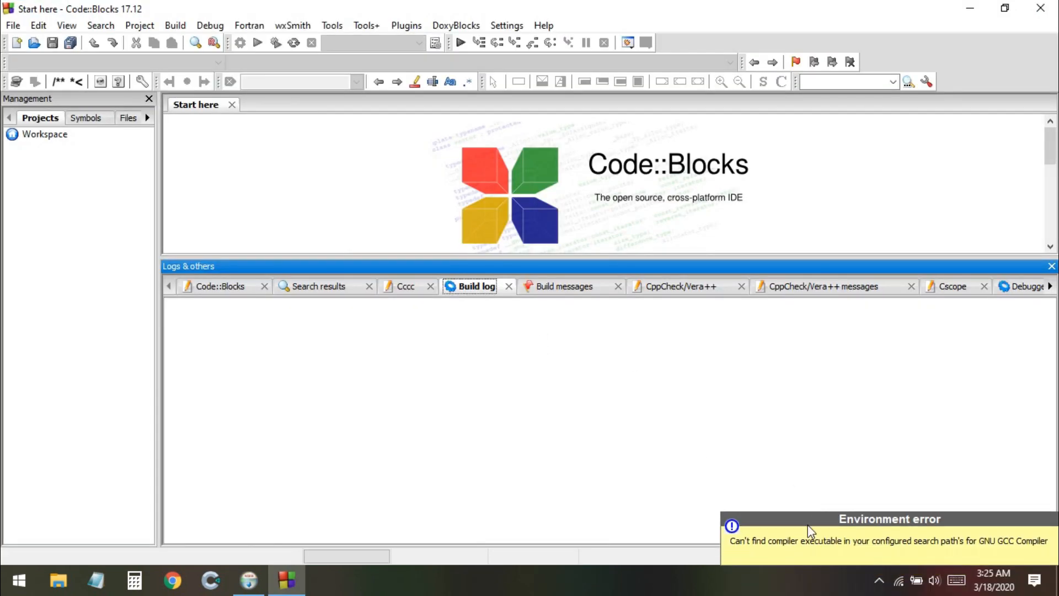
mouse_move(922, 520)
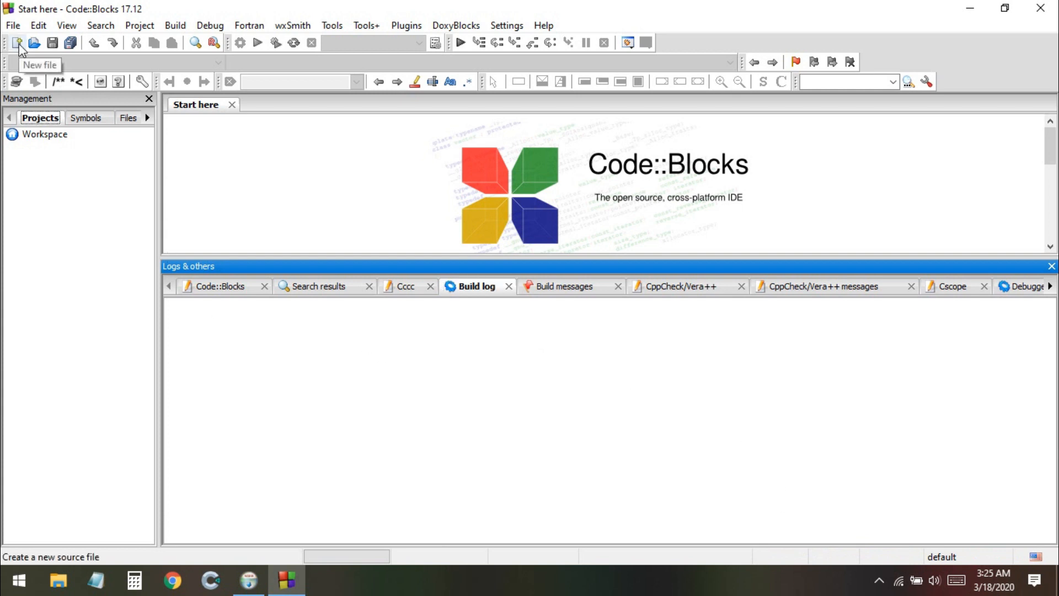
Step: Create a new empty project named 'test' using the GNU GCC Compiler
click(15, 43)
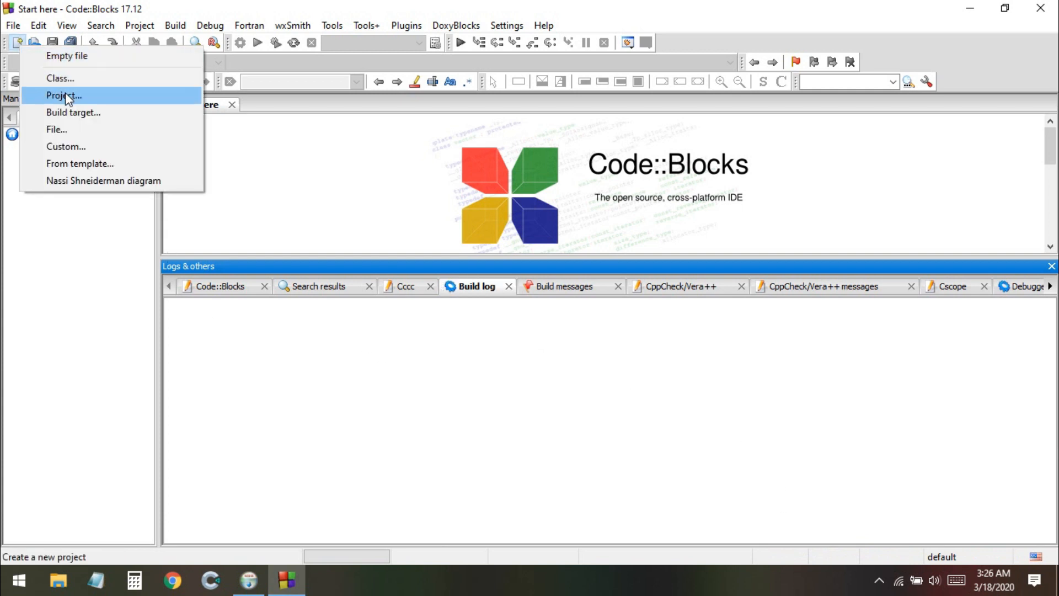
click(63, 95)
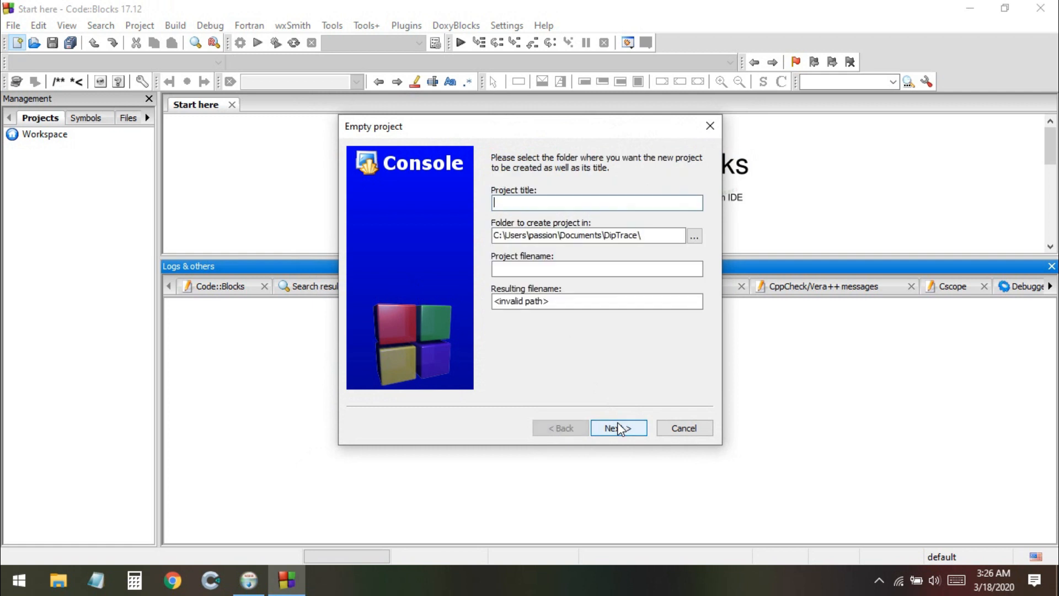
text(test)
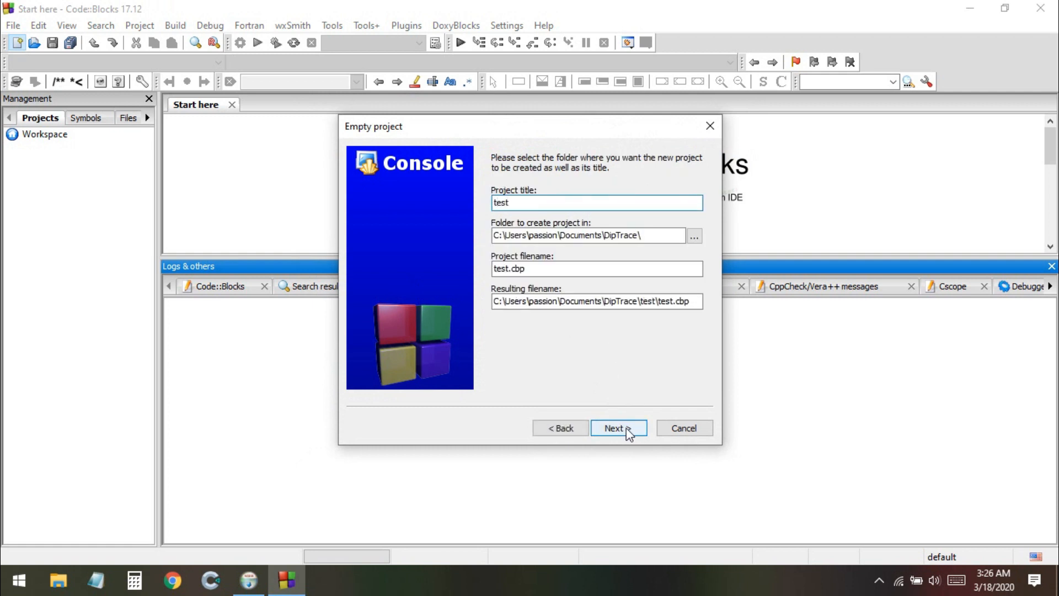
click(617, 428)
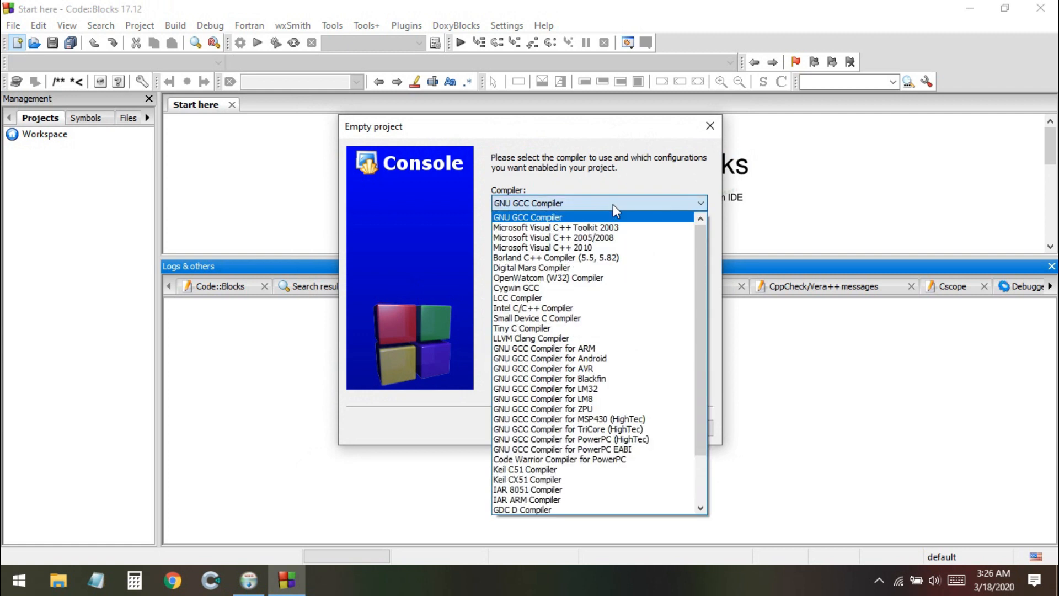
mouse_move(571, 221)
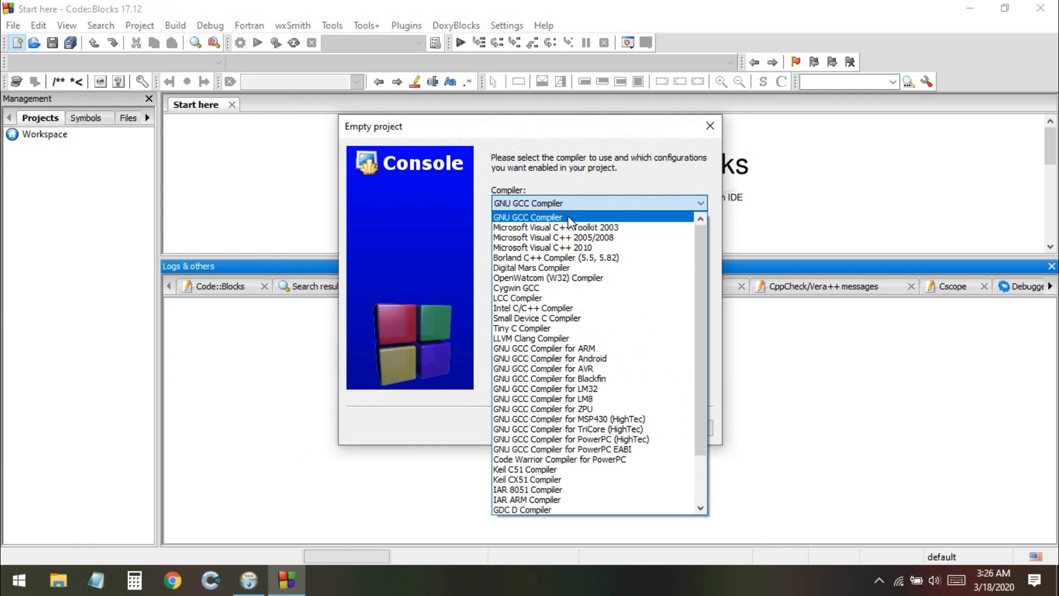
click(527, 216)
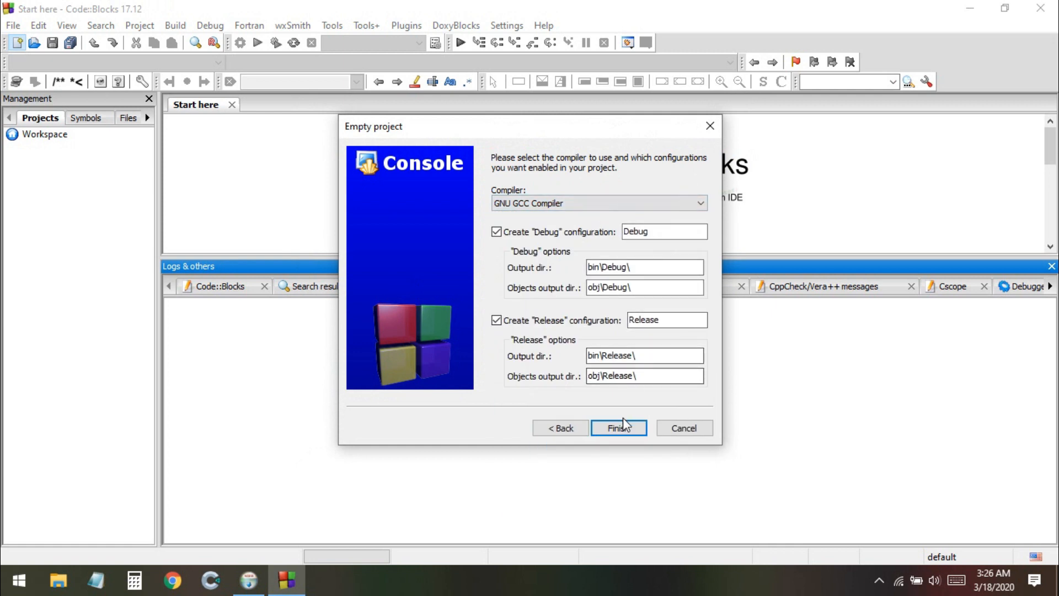
click(617, 428)
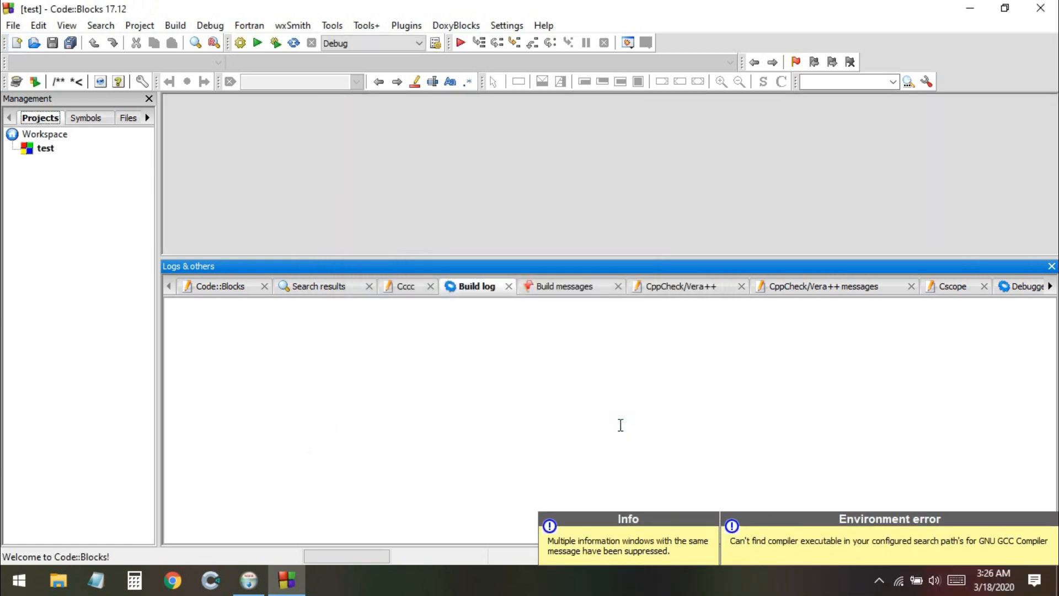
mouse_move(798, 547)
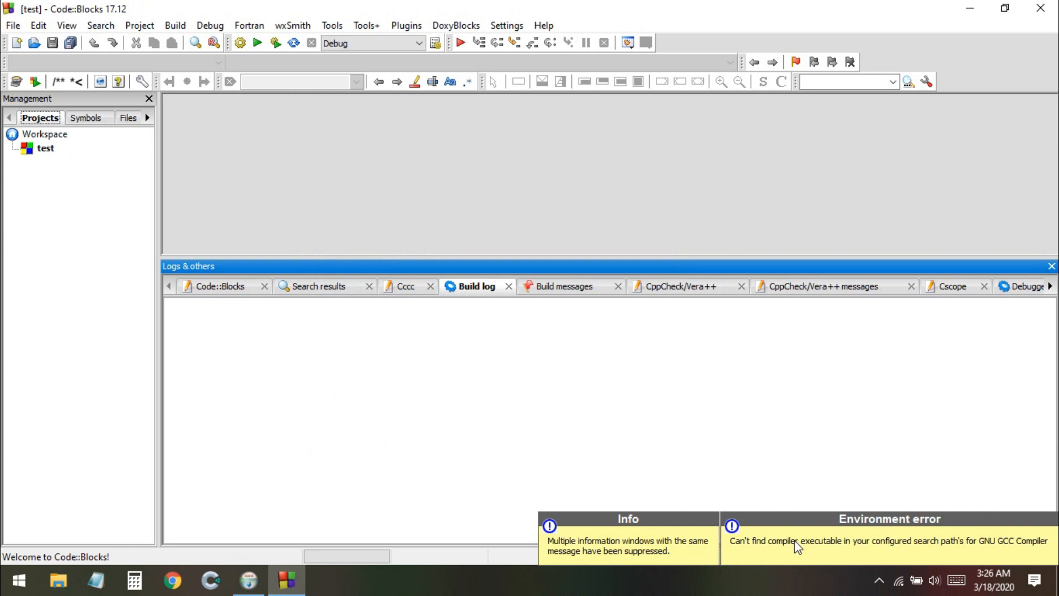
mouse_move(960, 553)
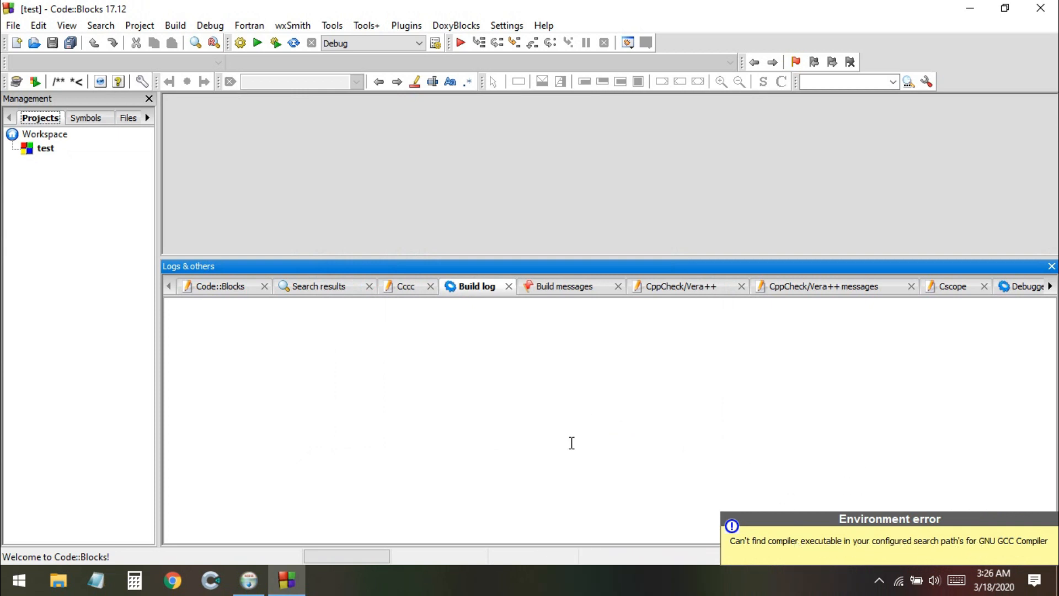
mouse_move(17, 42)
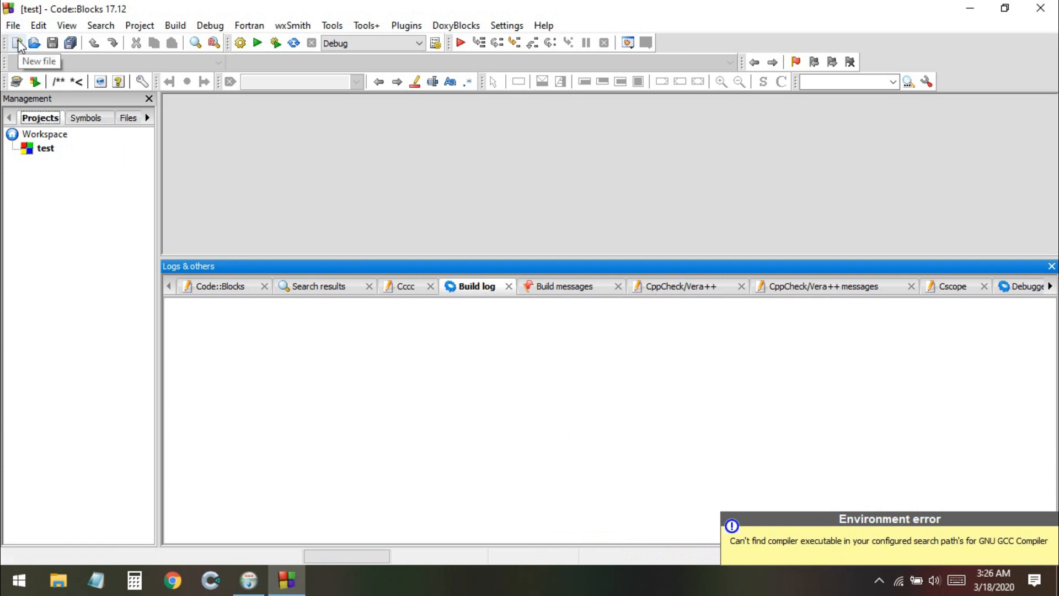
Step: Create test.c and add it to the test project for Debug and Release
click(16, 42)
text(test)
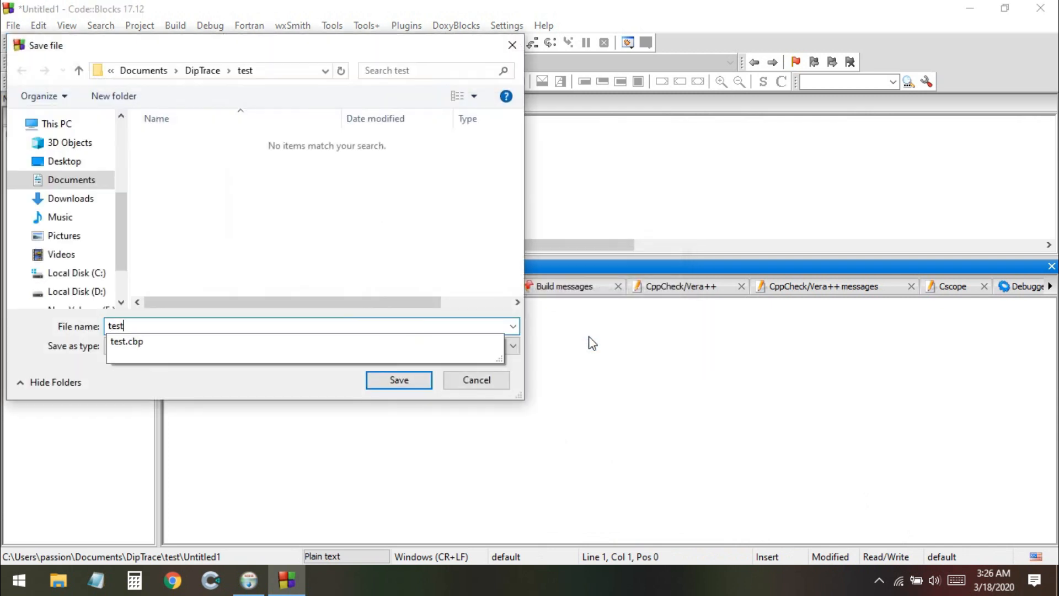
click(399, 379)
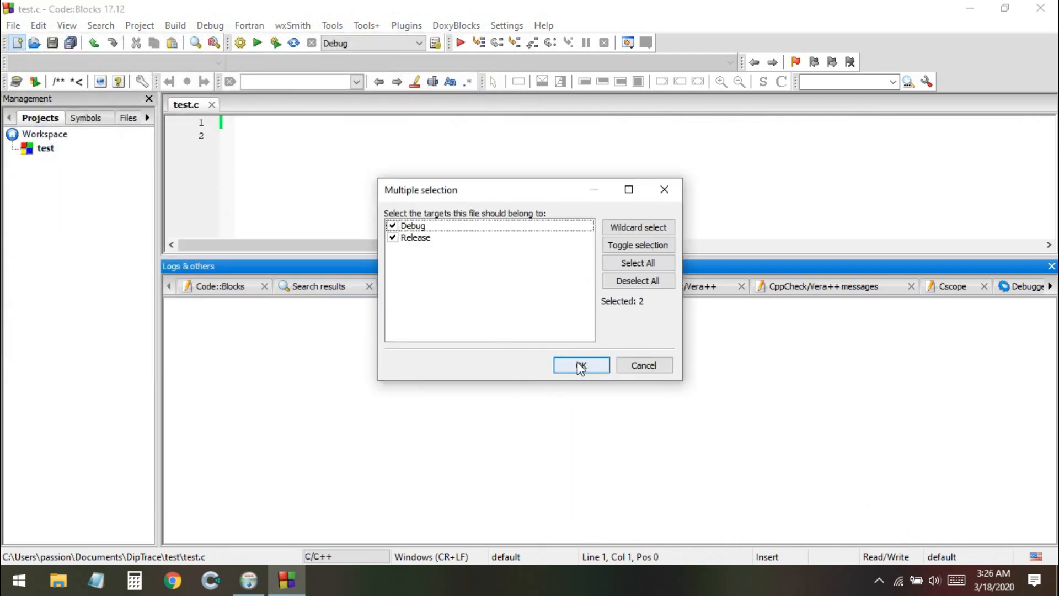
click(580, 365)
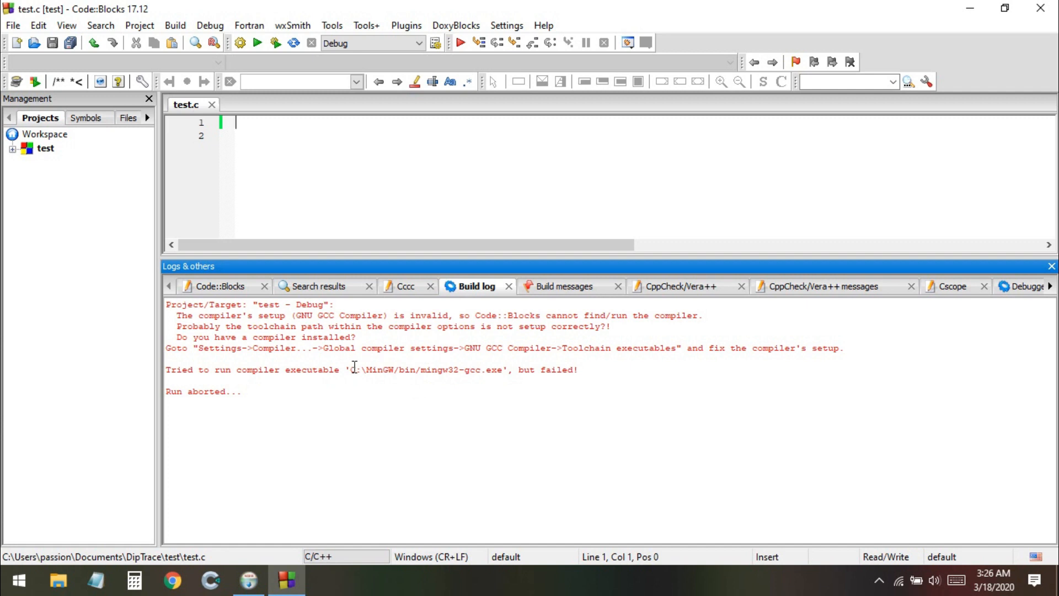
mouse_move(368, 364)
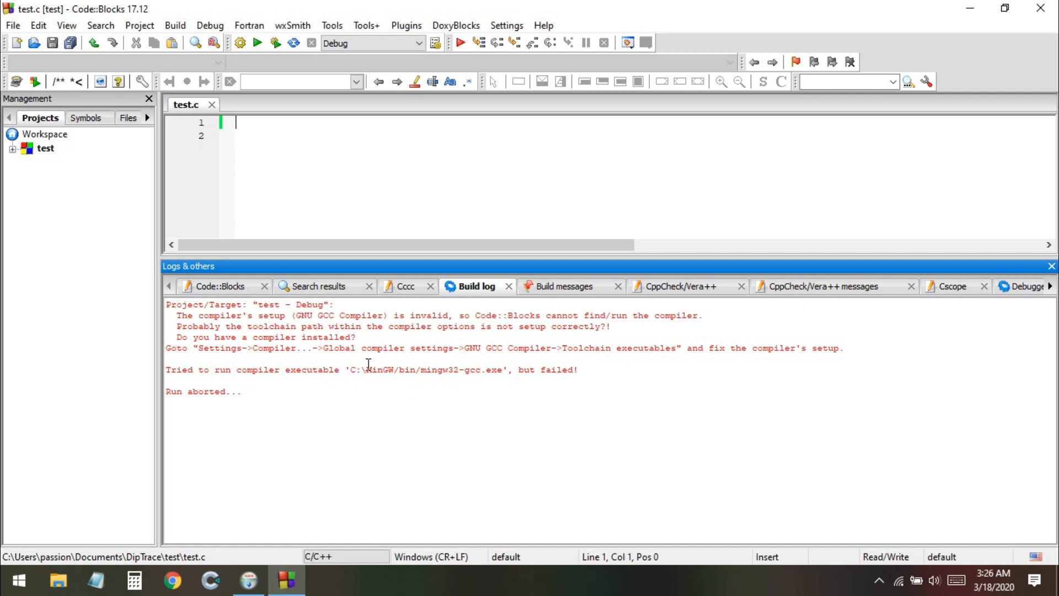
mouse_move(478, 360)
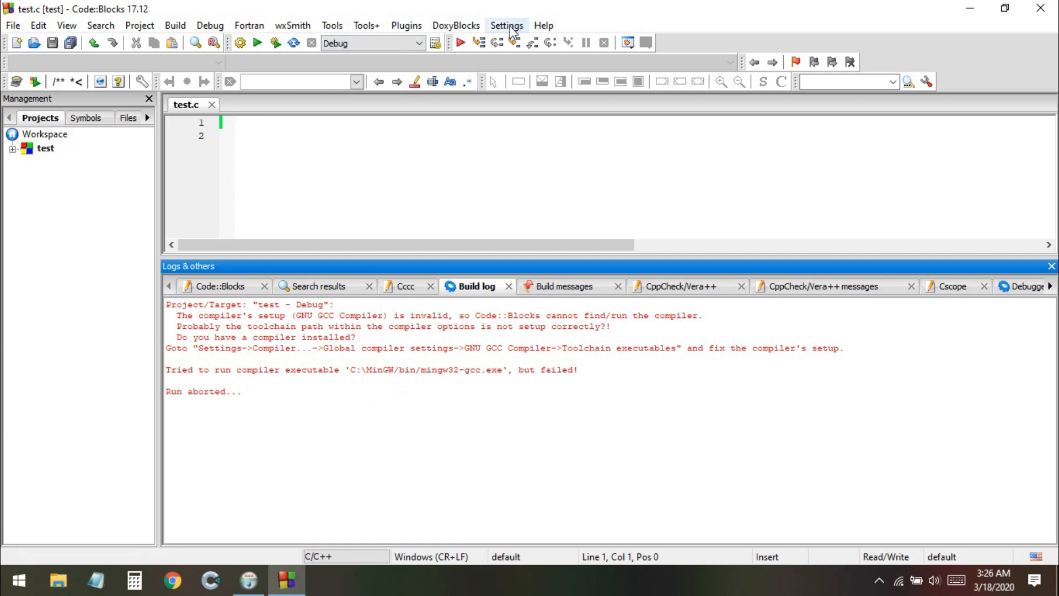
Step: Auto-detect the GNU GCC toolchain at C:\Program Files (x86)\CodeBlocks\MinGW and save
click(506, 25)
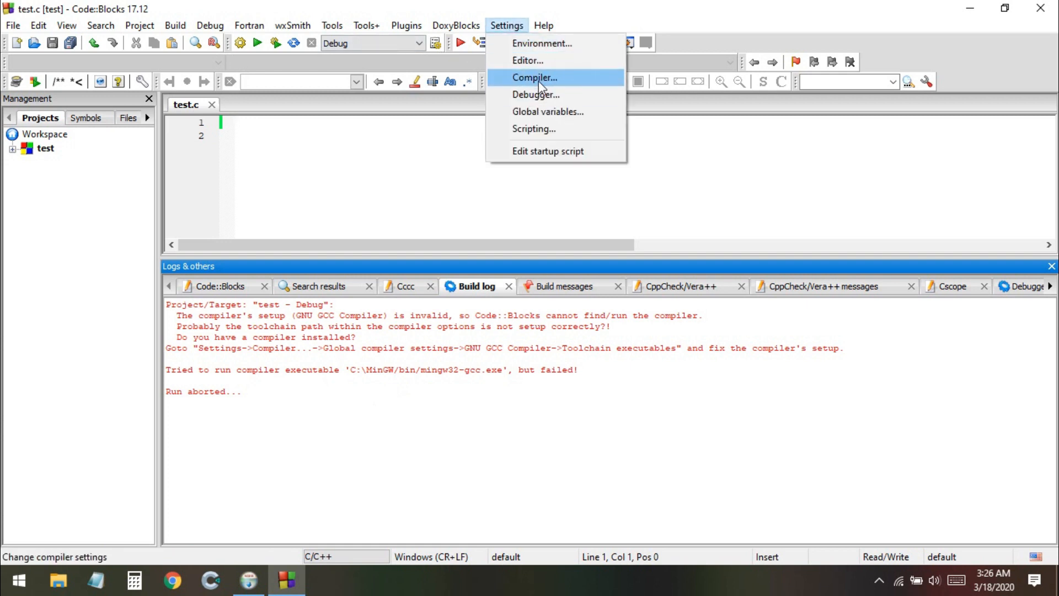
click(535, 78)
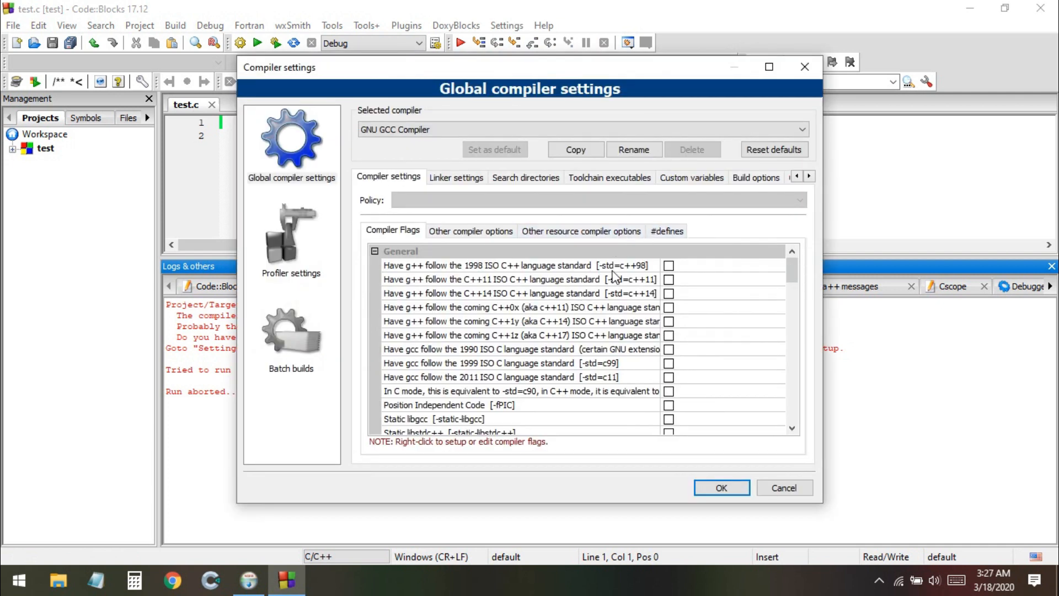
click(608, 177)
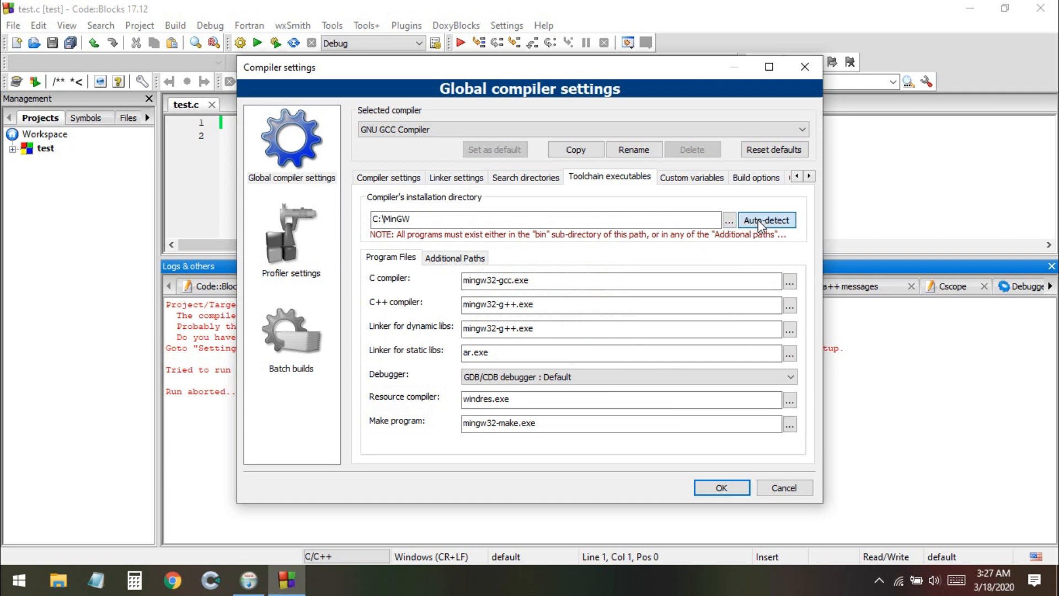
click(767, 220)
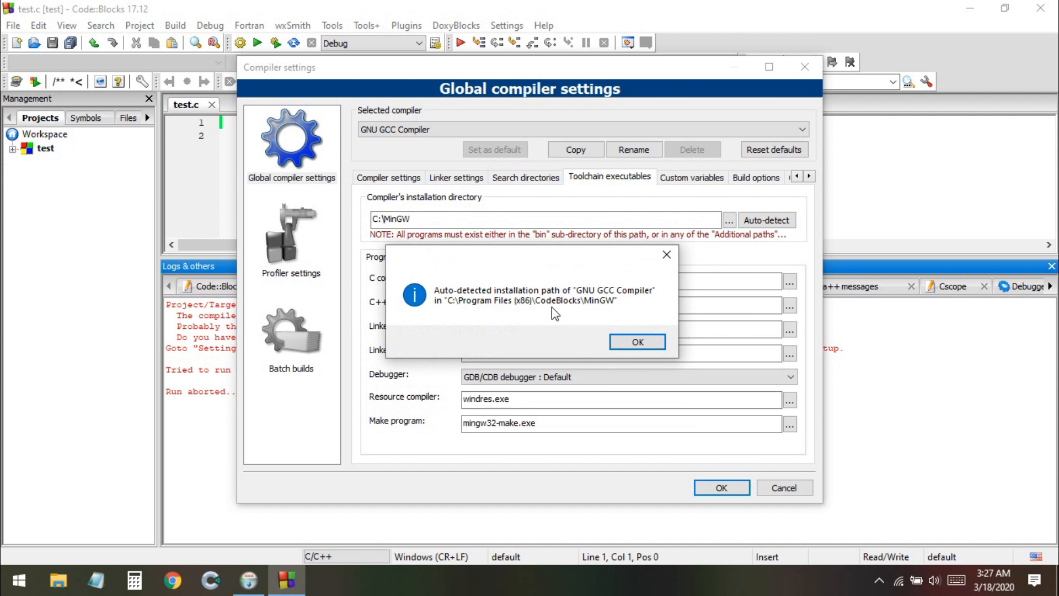
click(636, 341)
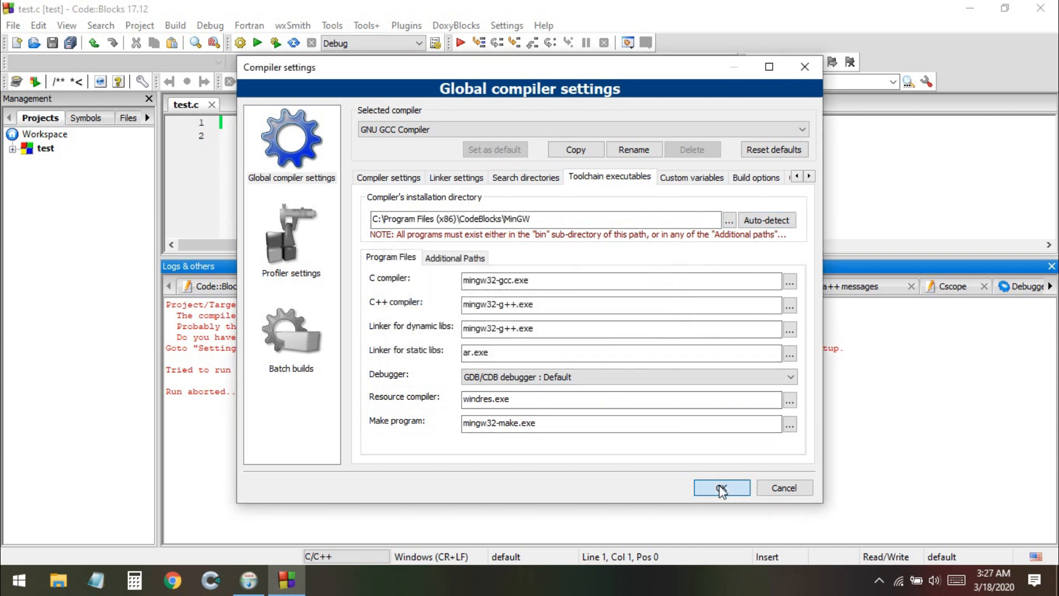
click(720, 488)
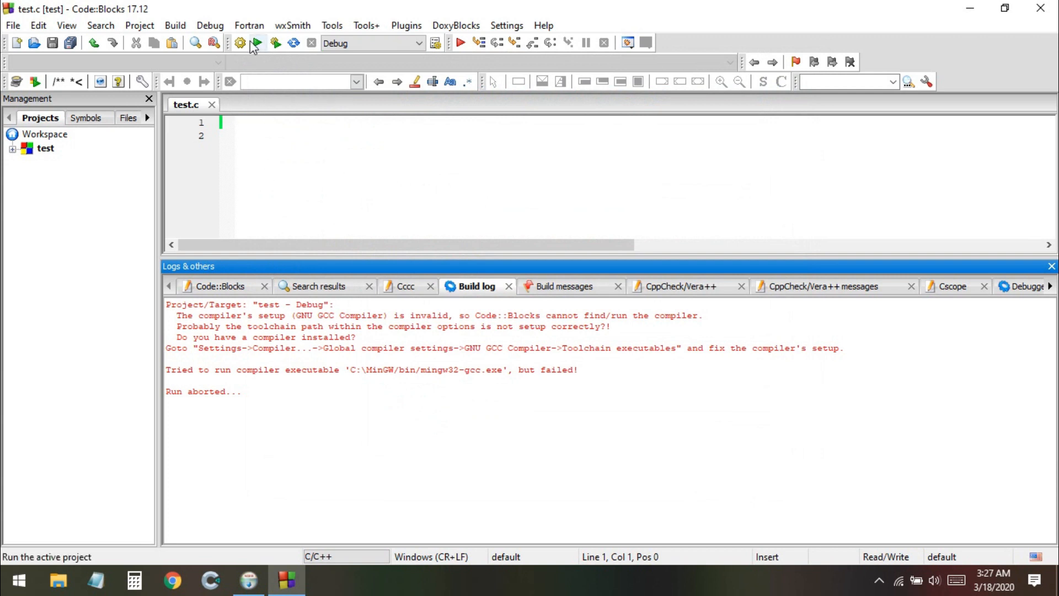
Step: Run the empty test project and agree to build it, yielding an undefined WinMain@16 reference error
click(258, 43)
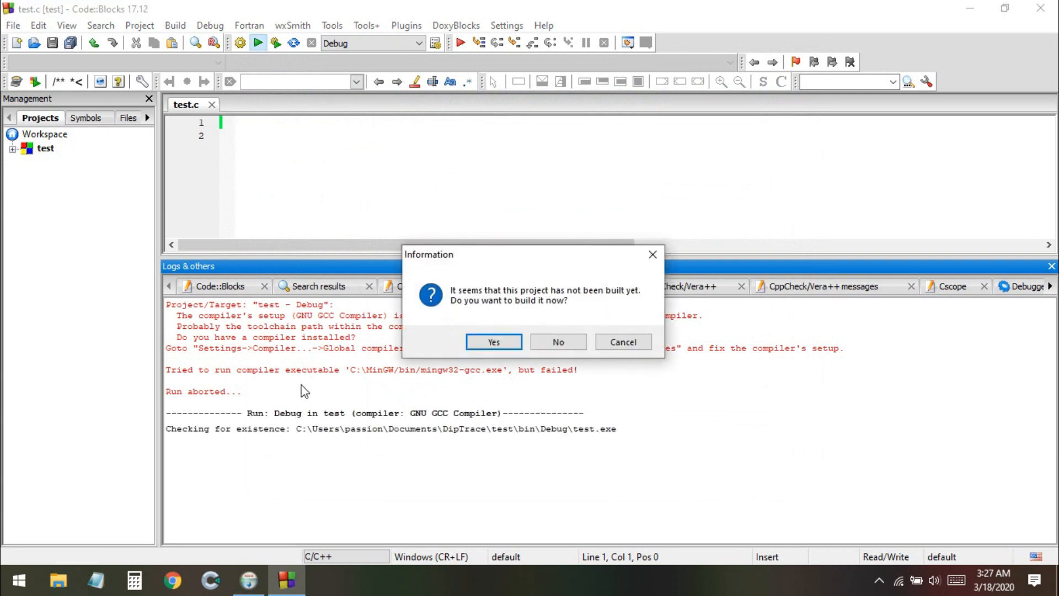
mouse_move(493, 342)
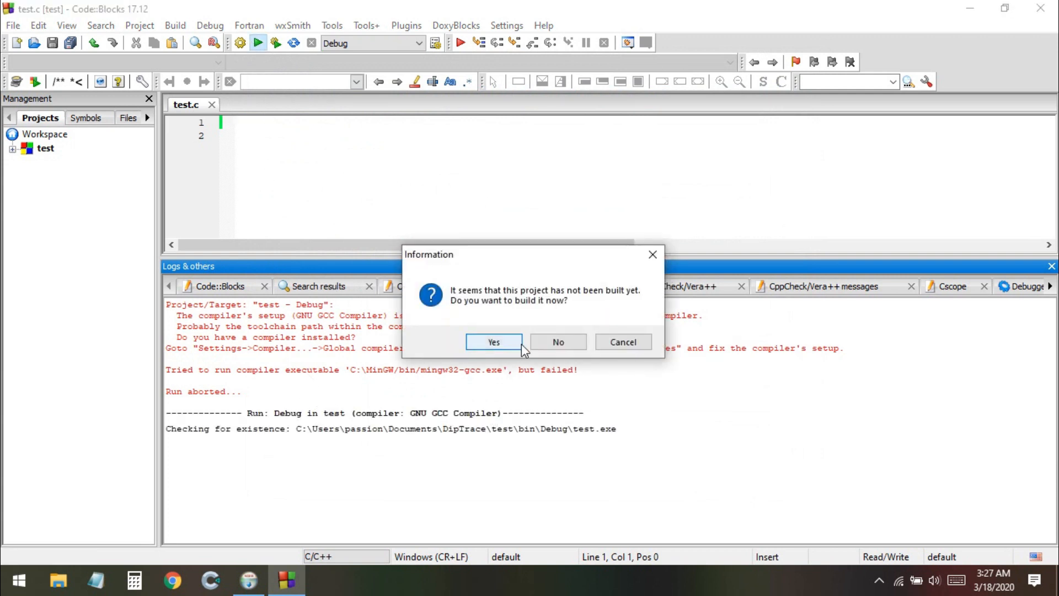
click(494, 342)
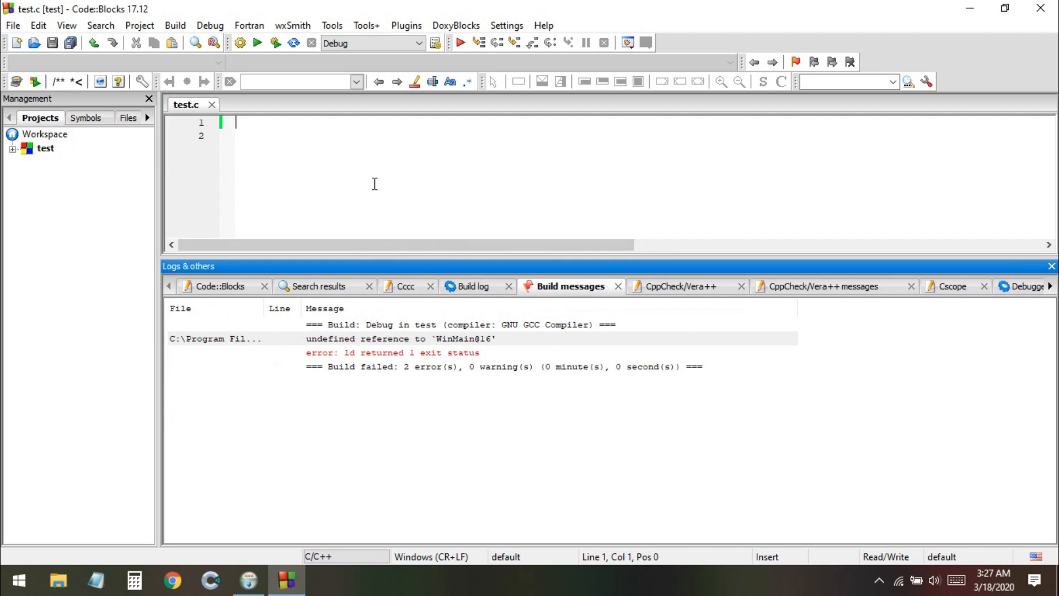
mouse_move(419, 388)
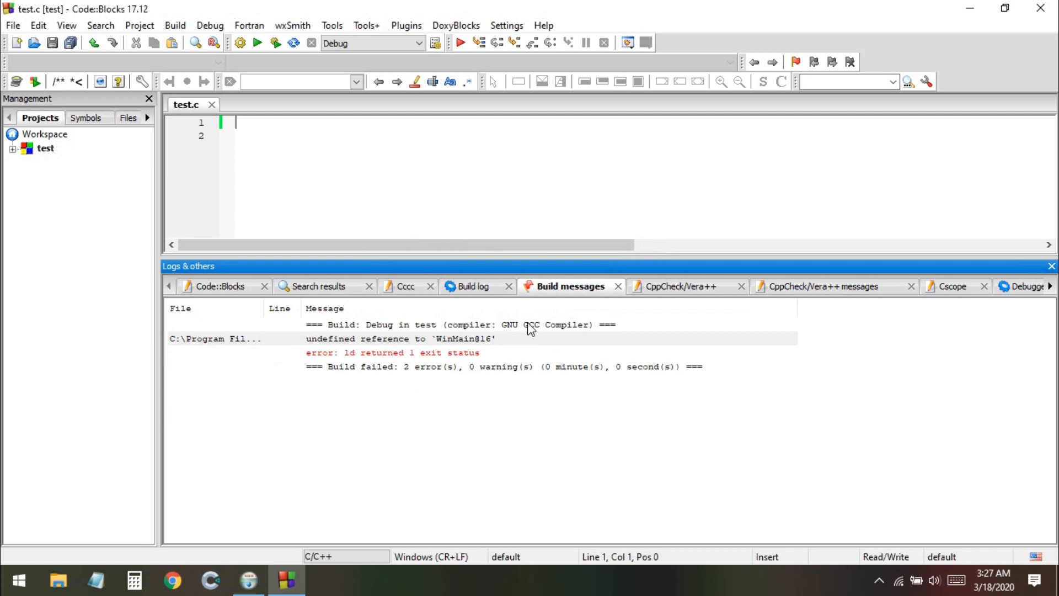
mouse_move(484, 332)
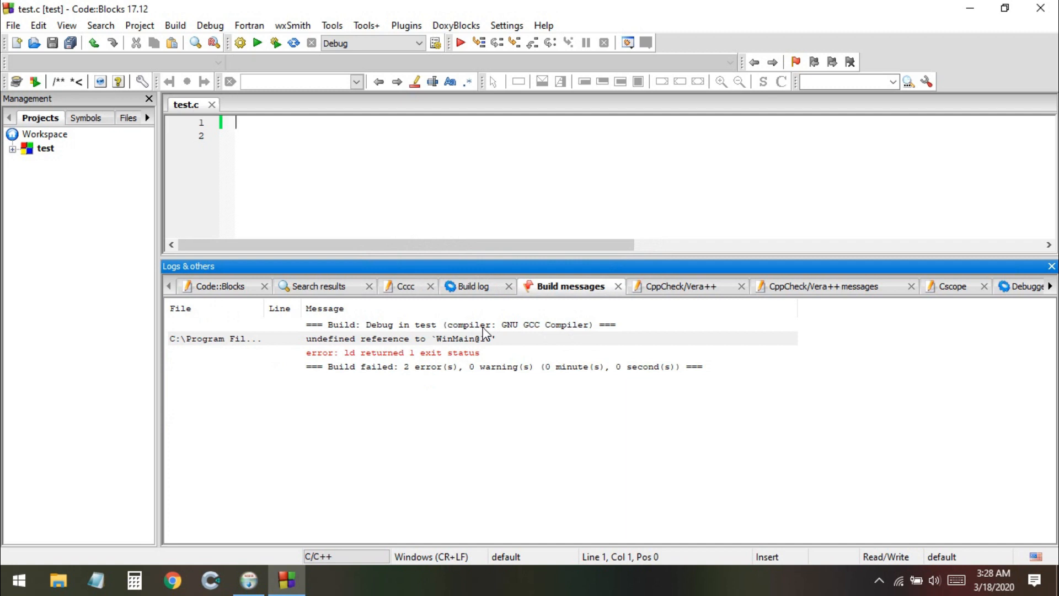
mouse_move(534, 350)
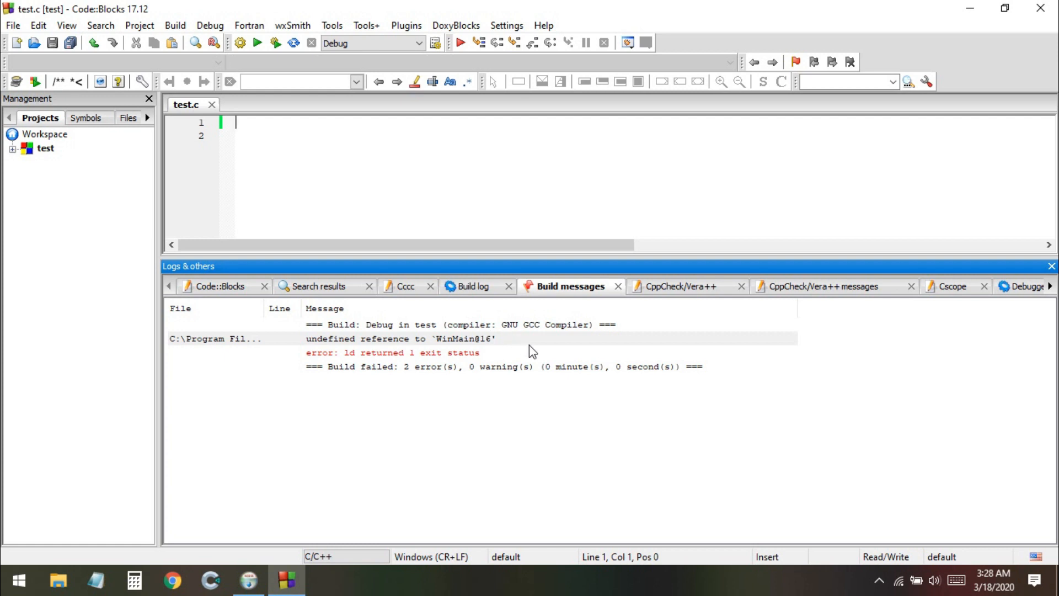